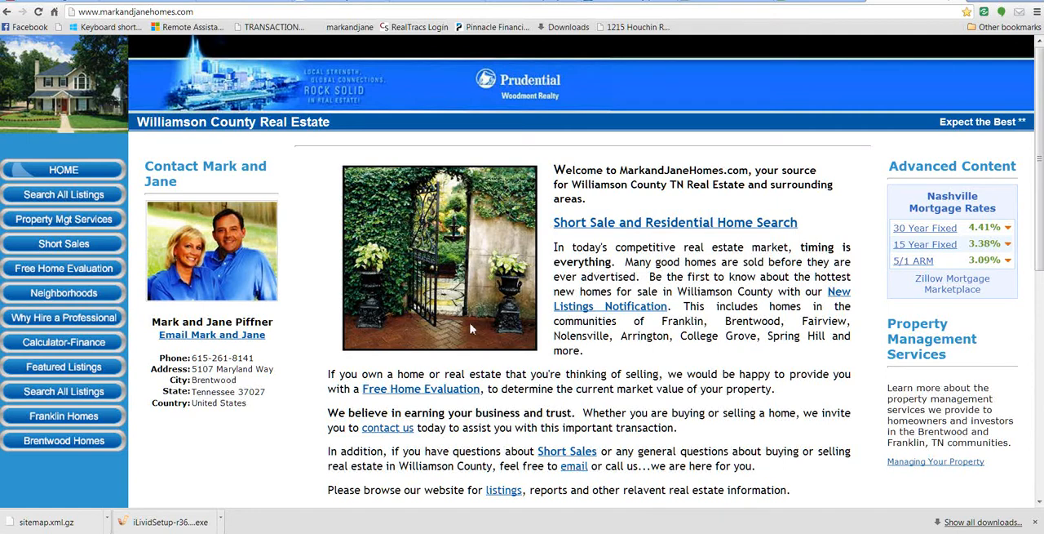
{"action": "mouse_move", "coordinate": [183, 18]}
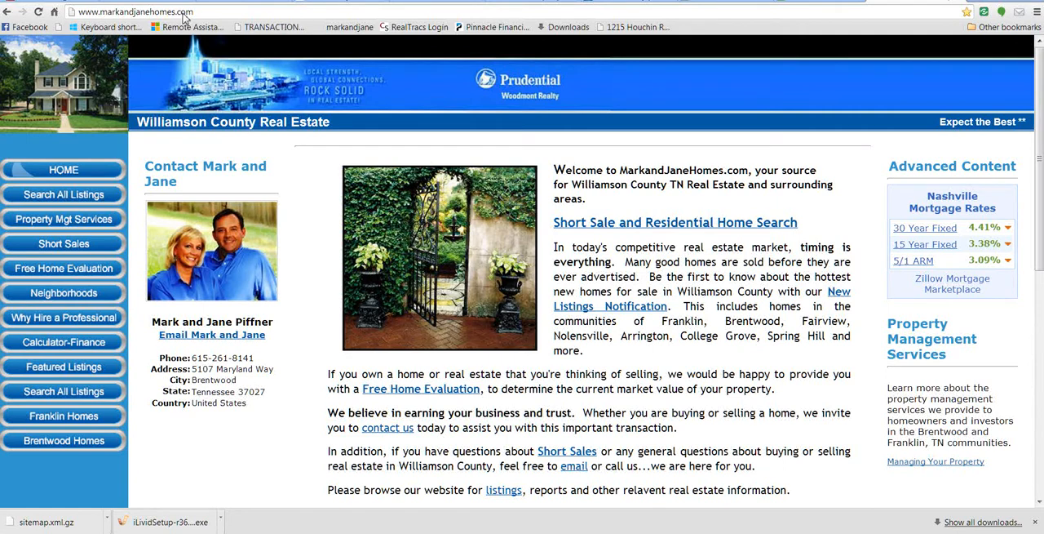
{"action": "mouse_move", "coordinate": [64, 169]}
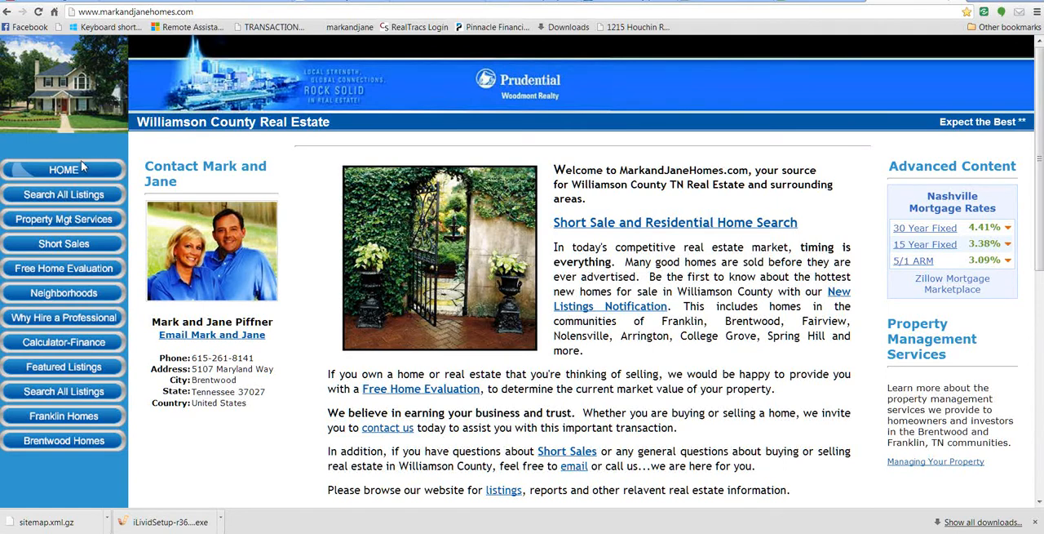
{"action": "mouse_move", "coordinate": [64, 195]}
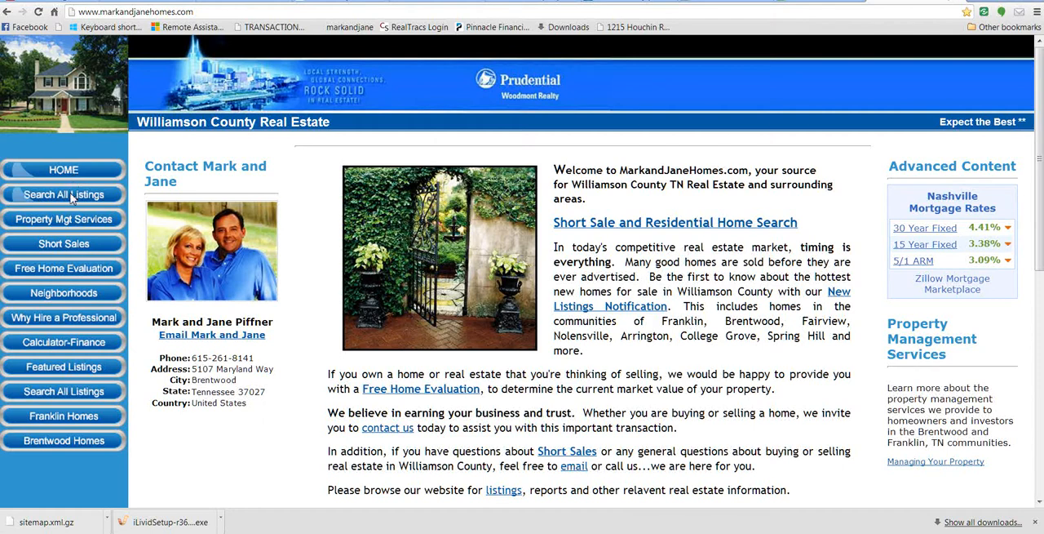
Open Search All Listings and scroll down to its 2708-match search form and map
{"action": "left_click", "coordinate": [64, 194]}
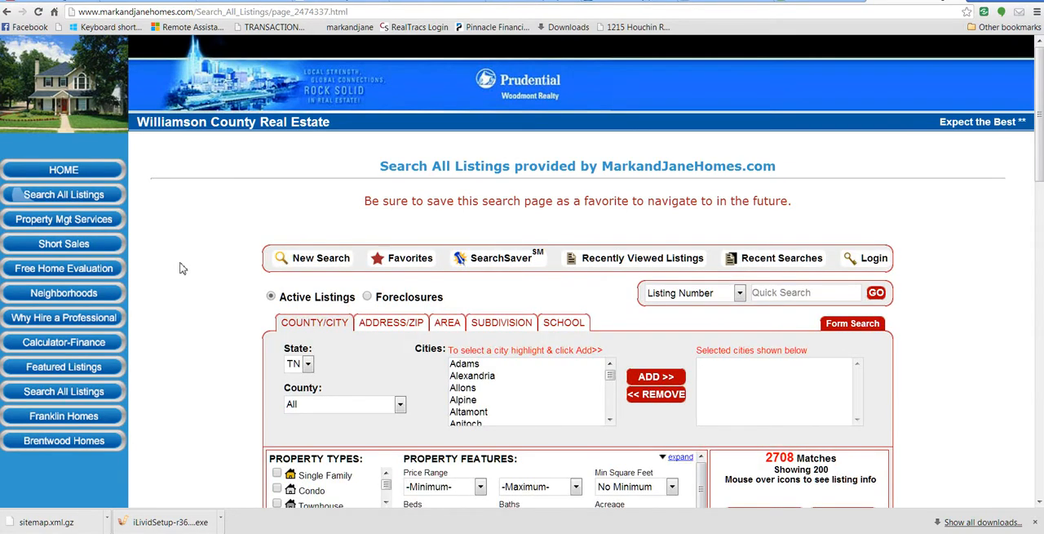
{"action": "scroll", "scroll_direction": "down", "scroll_amount": 3}
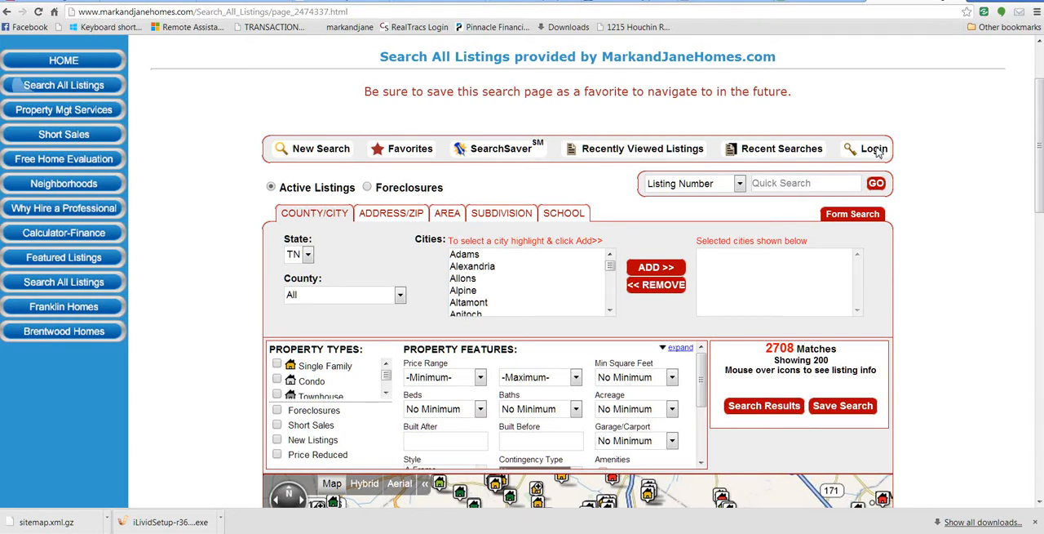
Go to the Login page and look over the Existing User Login and Create Your Profile forms
{"action": "left_click", "coordinate": [874, 148]}
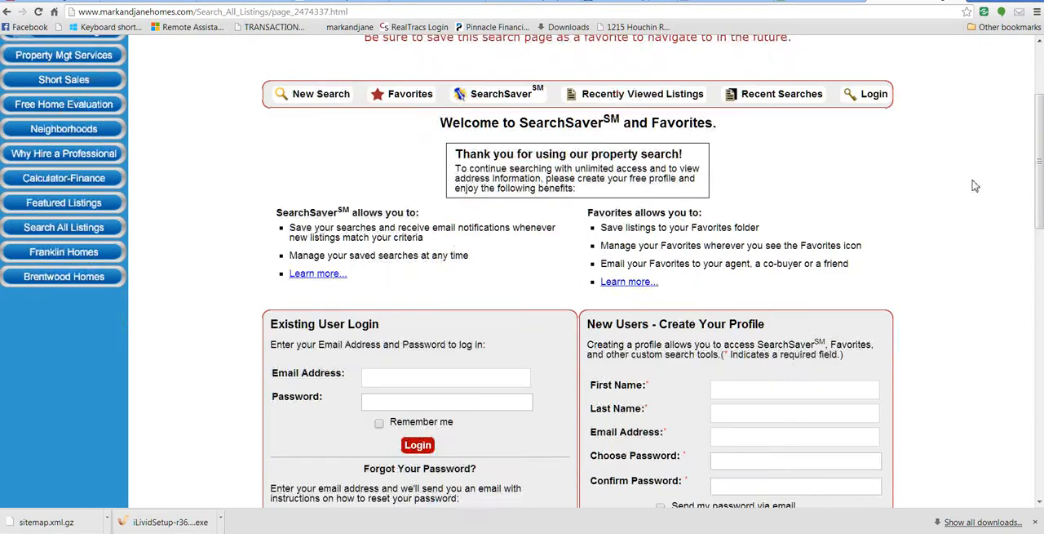
{"action": "scroll", "scroll_direction": "down", "scroll_amount": 3}
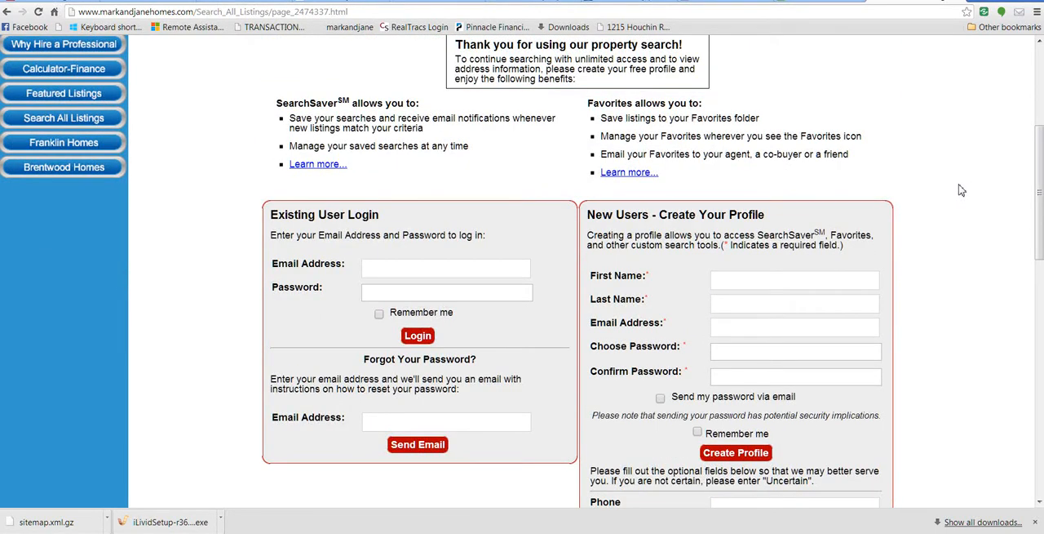
{"action": "mouse_move", "coordinate": [396, 271]}
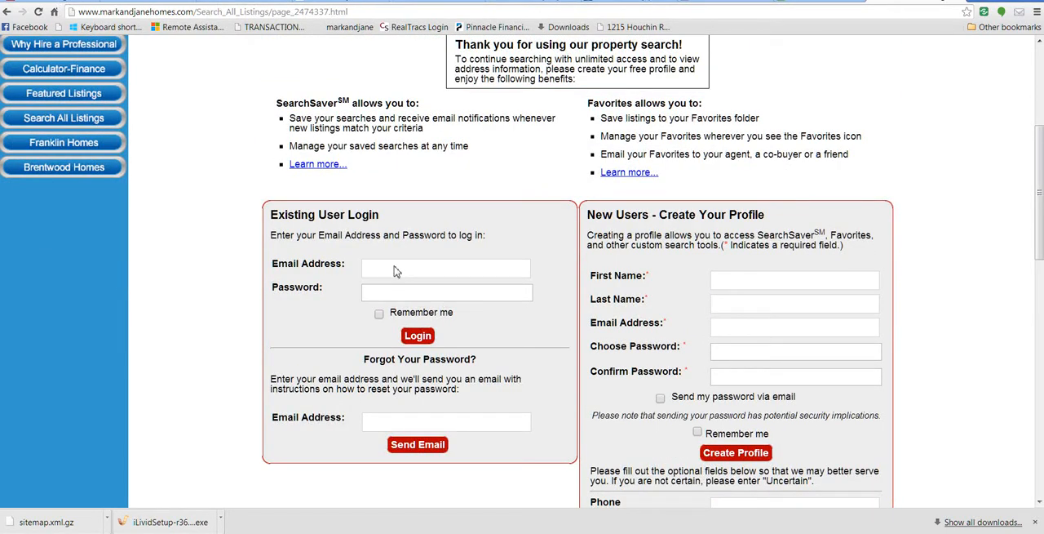
{"action": "mouse_move", "coordinate": [378, 303]}
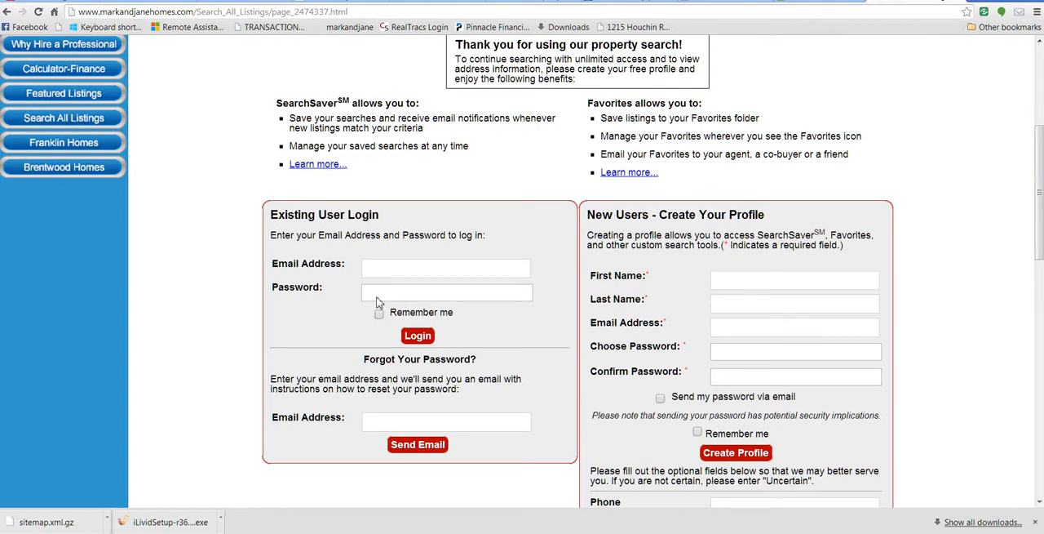
{"action": "mouse_move", "coordinate": [381, 298]}
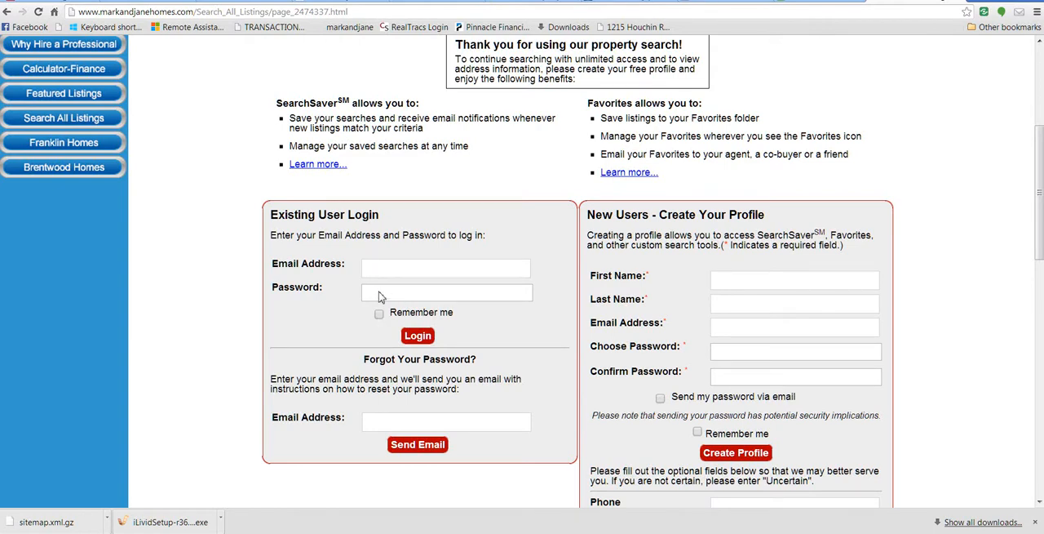
{"action": "mouse_move", "coordinate": [410, 284]}
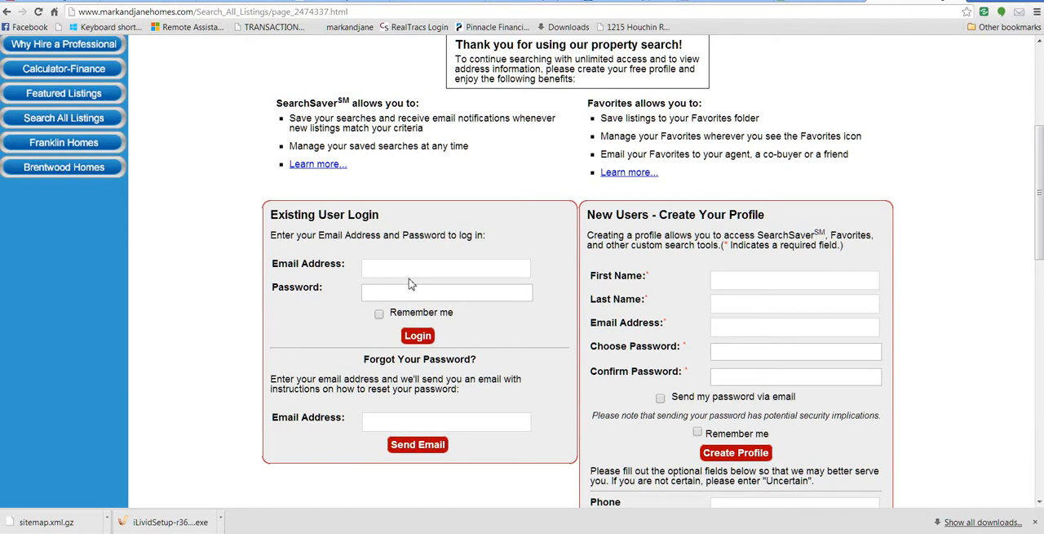
{"action": "mouse_move", "coordinate": [808, 280]}
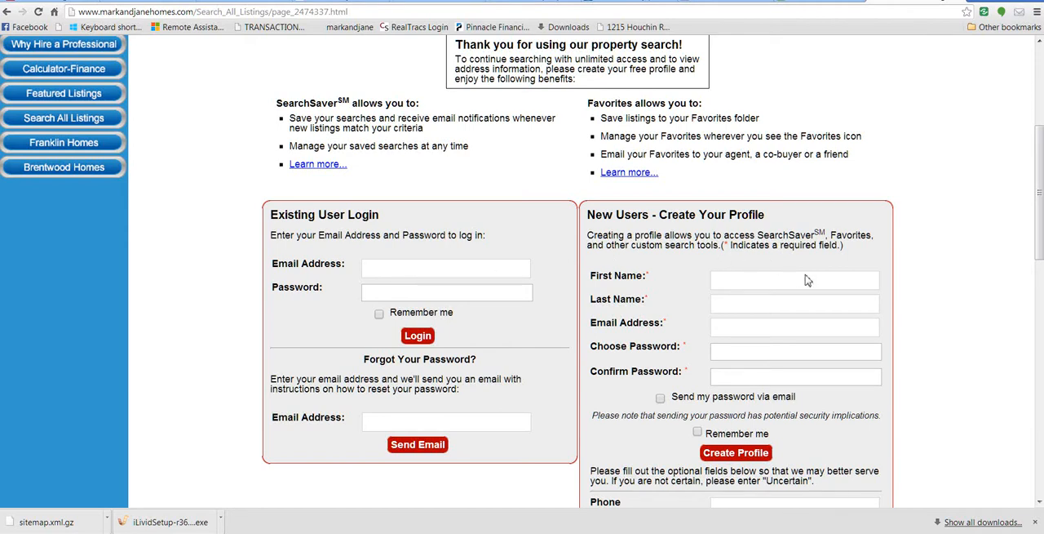
{"action": "mouse_move", "coordinate": [800, 285]}
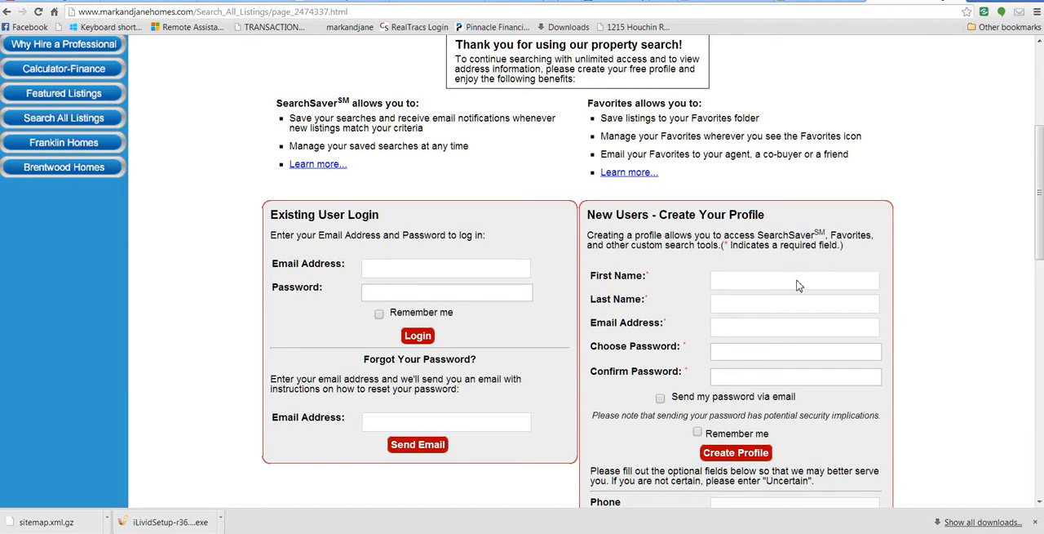
{"action": "left_click", "coordinate": [794, 304]}
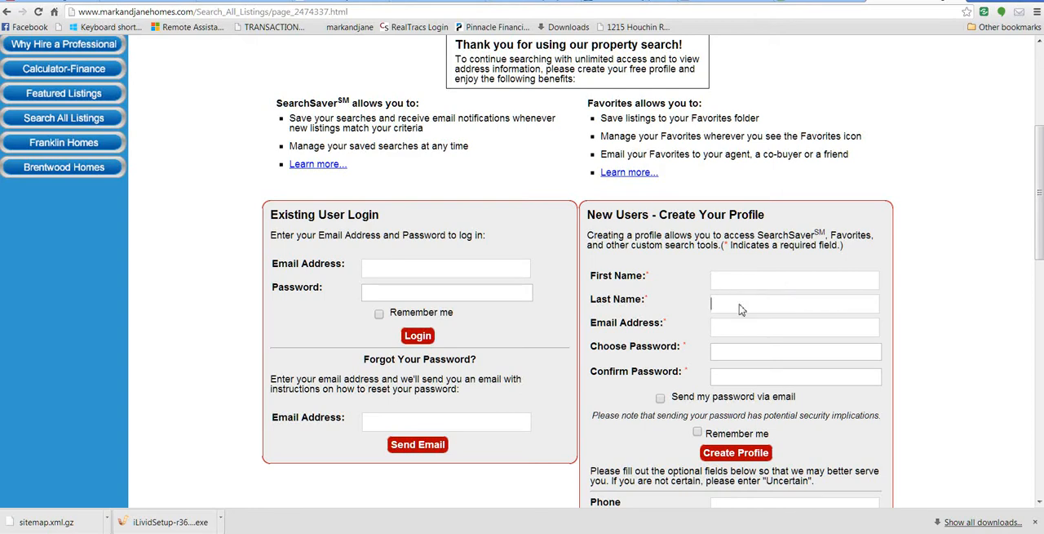
{"action": "mouse_move", "coordinate": [737, 337]}
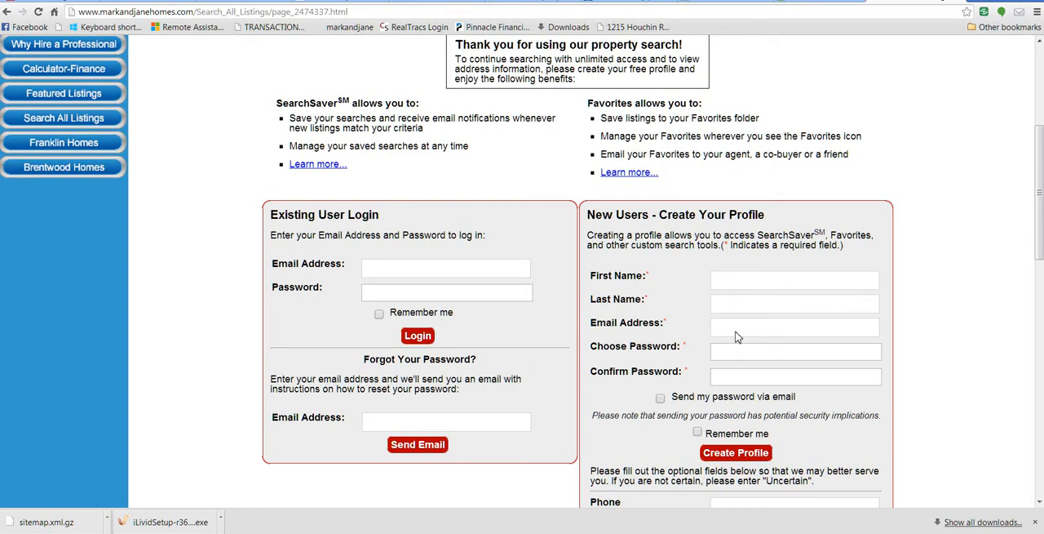
{"action": "scroll", "scroll_direction": "down", "scroll_amount": 3}
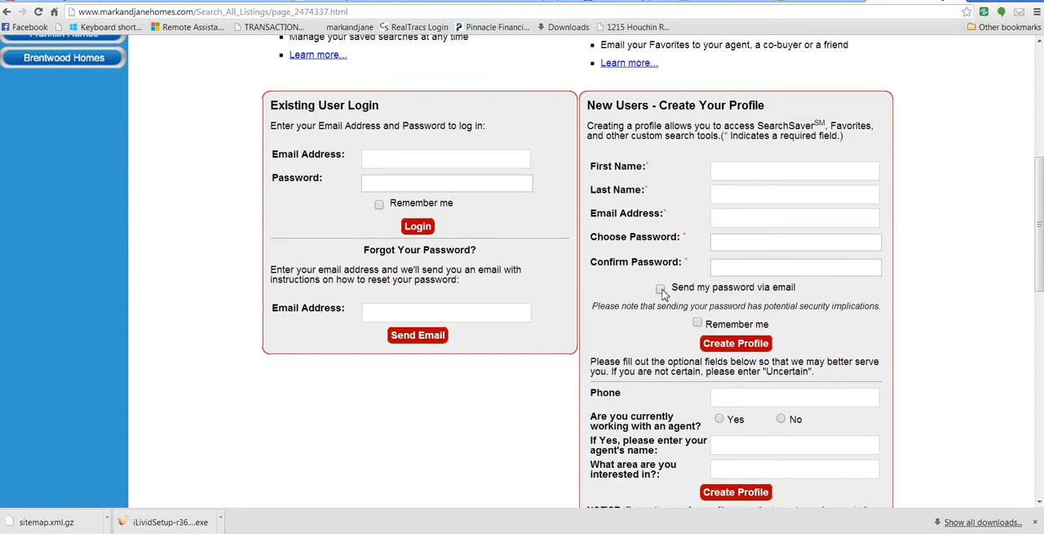
{"action": "left_click", "coordinate": [794, 193]}
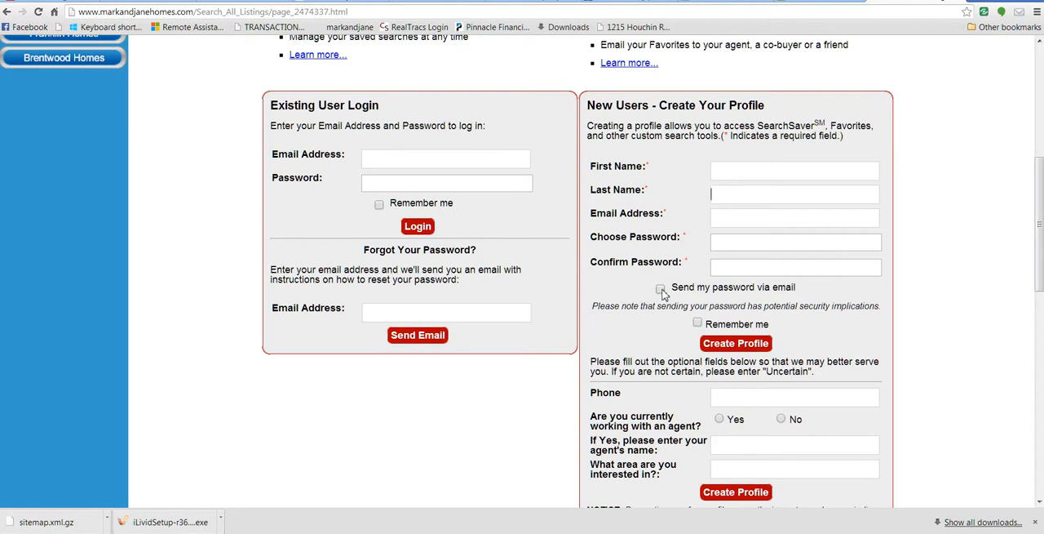
{"action": "mouse_move", "coordinate": [661, 340]}
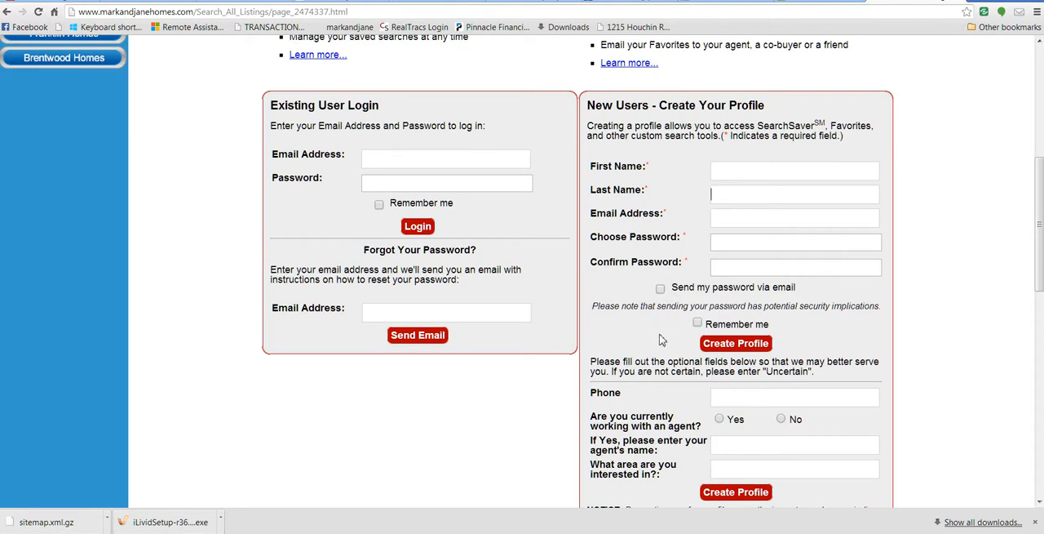
{"action": "scroll", "scroll_direction": "down", "scroll_amount": 3}
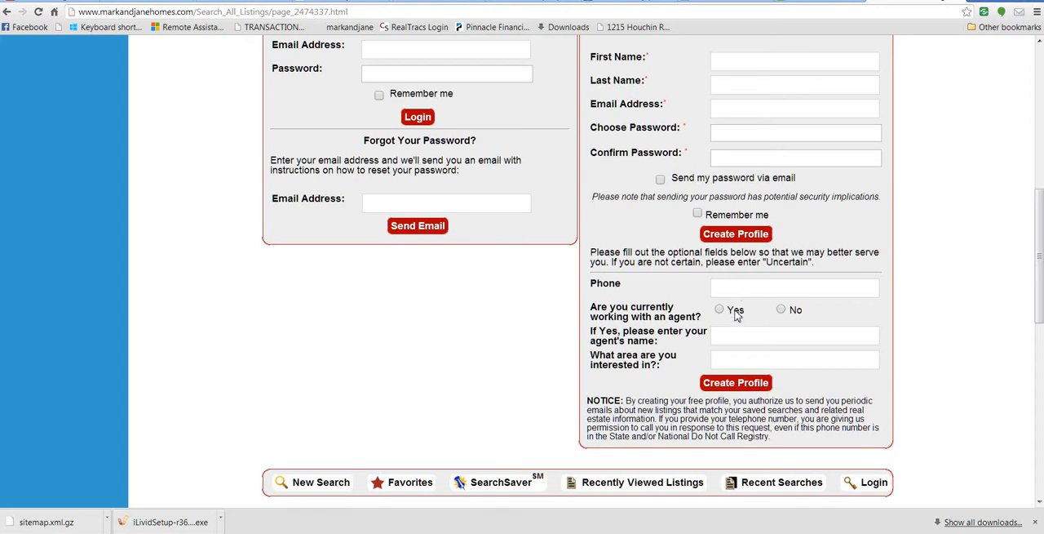
{"action": "mouse_move", "coordinate": [723, 320]}
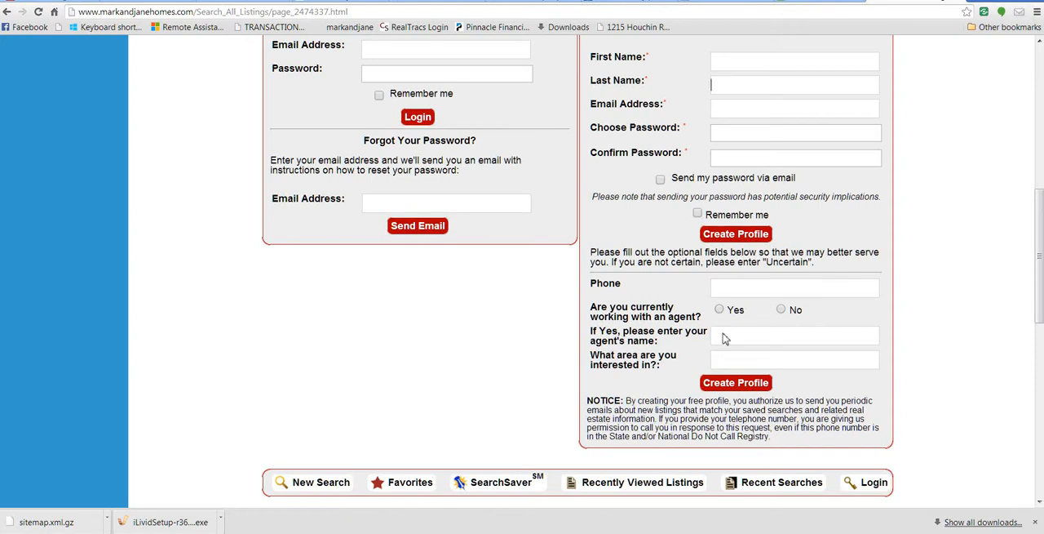
{"action": "mouse_move", "coordinate": [719, 357]}
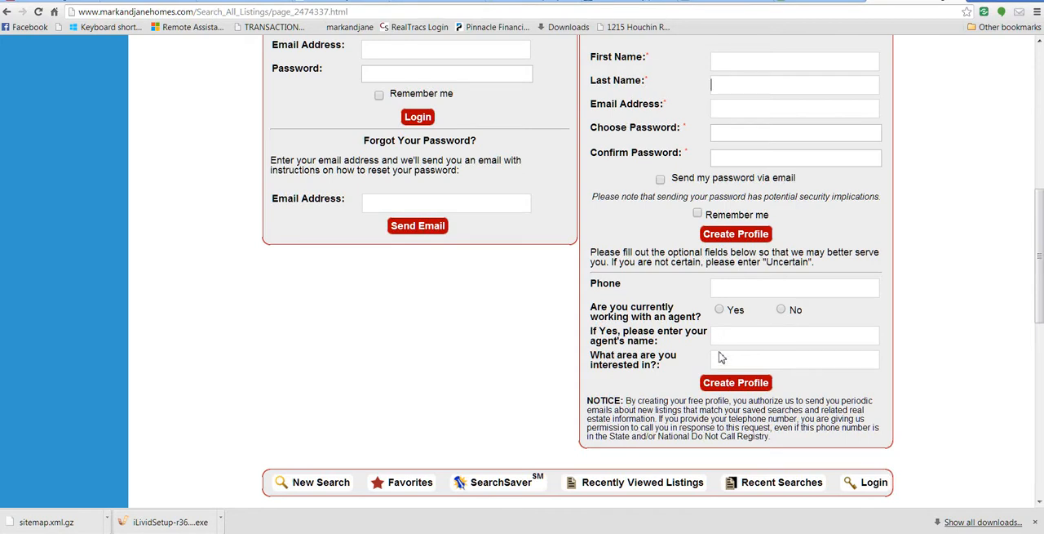
Enter the login email and password, and tick Remember me
{"action": "left_click", "coordinate": [794, 359]}
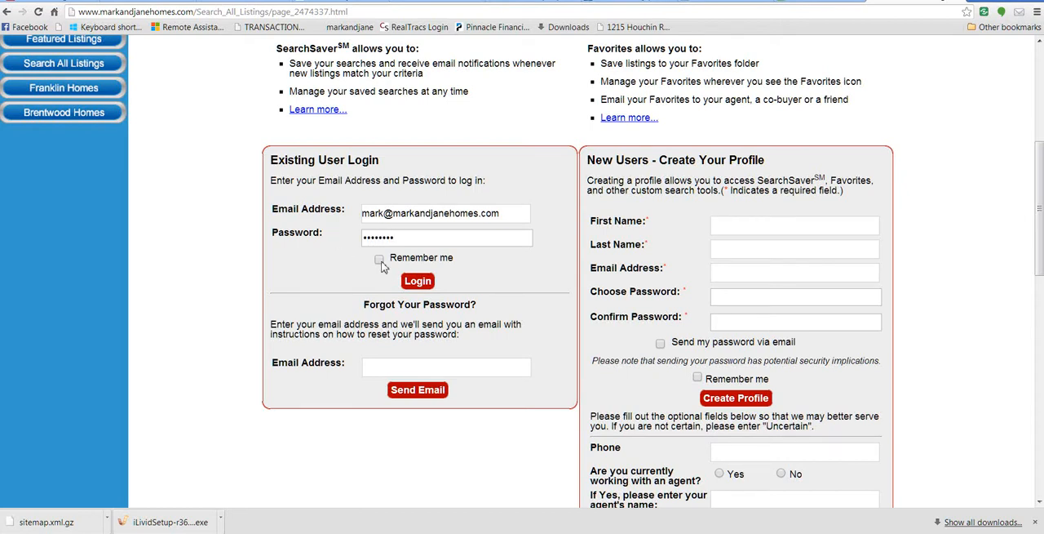
{"action": "left_click", "coordinate": [378, 258]}
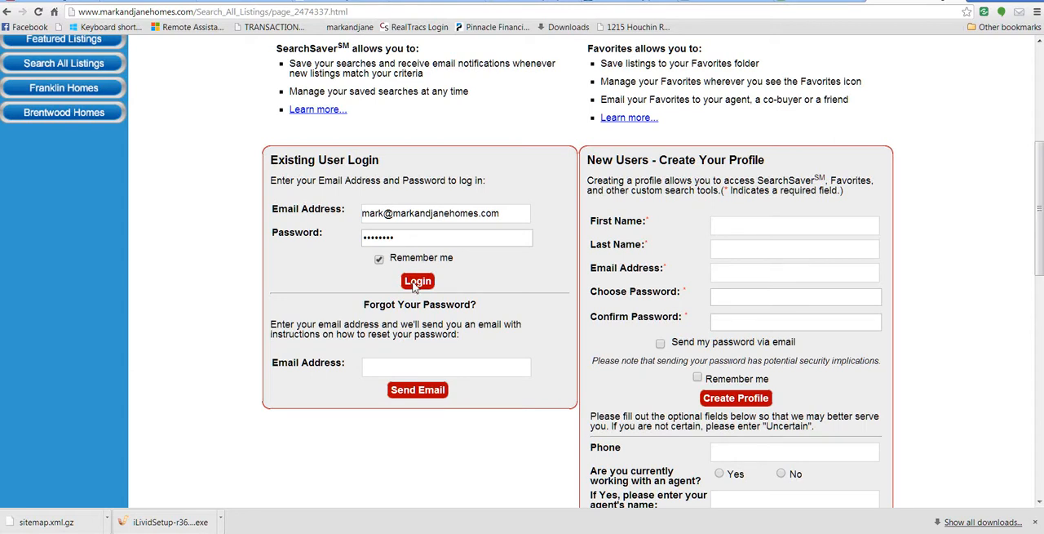
{"action": "left_click", "coordinate": [417, 281]}
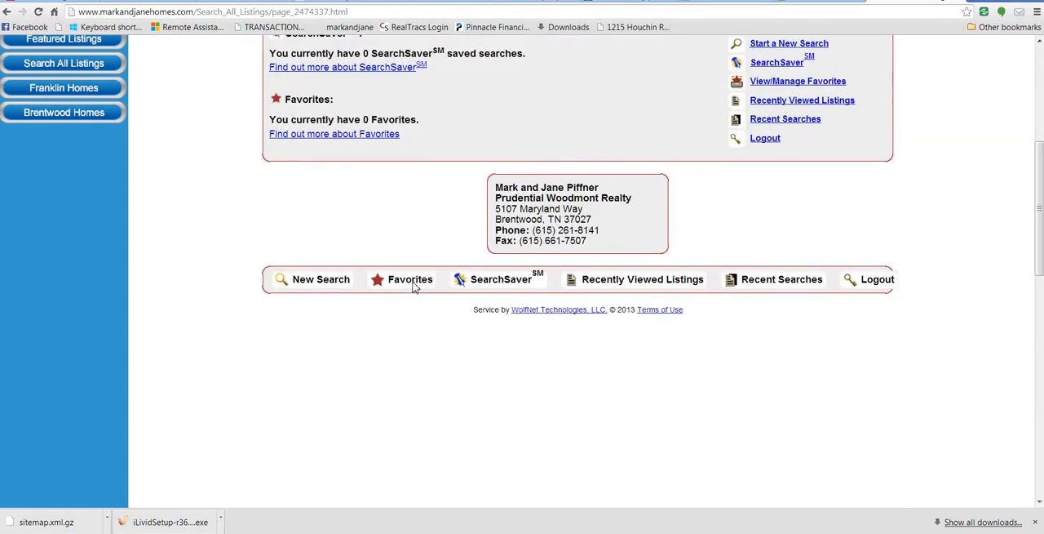
{"action": "scroll", "scroll_direction": "up", "scroll_amount": 3}
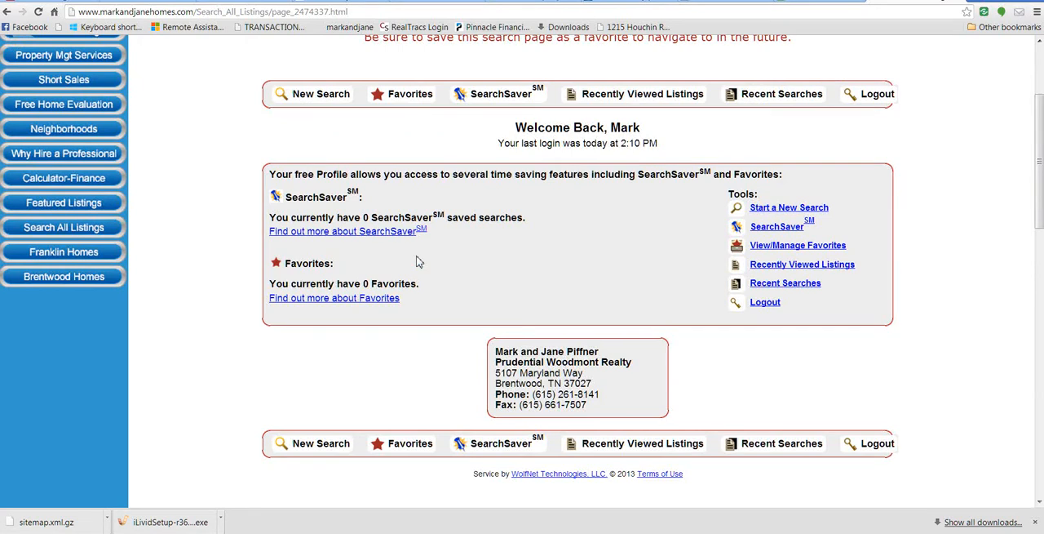
{"action": "mouse_move", "coordinate": [365, 251]}
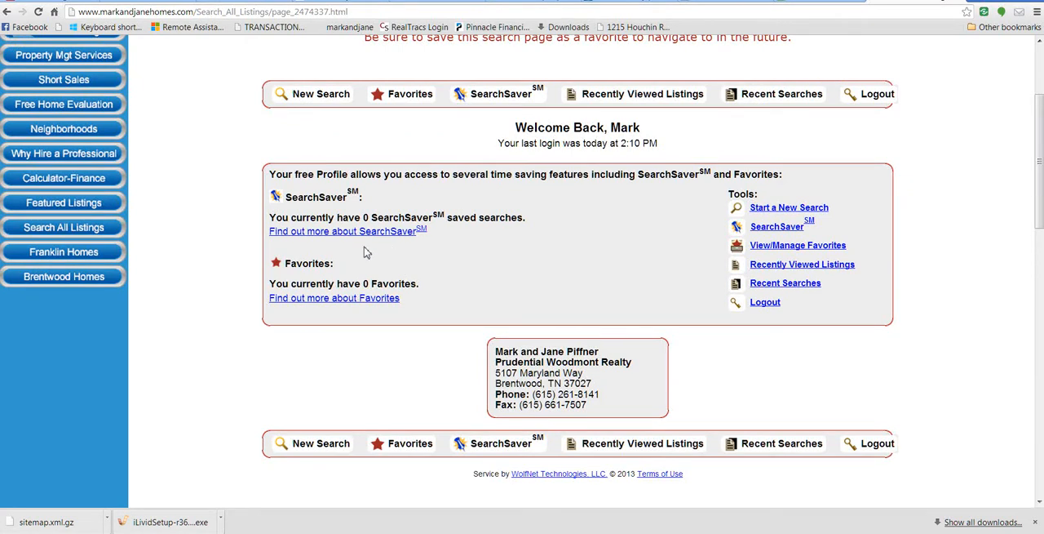
{"action": "mouse_move", "coordinate": [372, 235]}
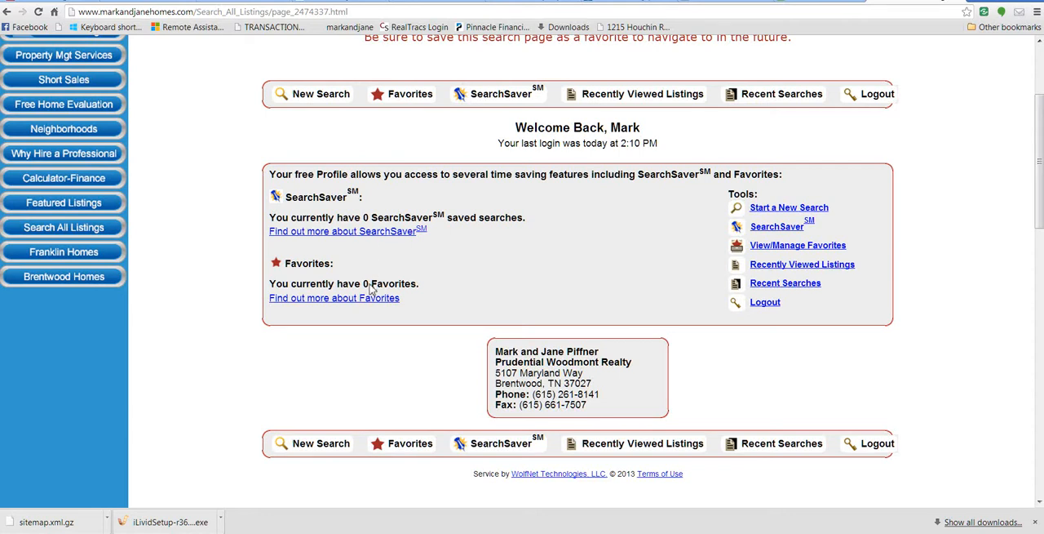
{"action": "mouse_move", "coordinate": [337, 105]}
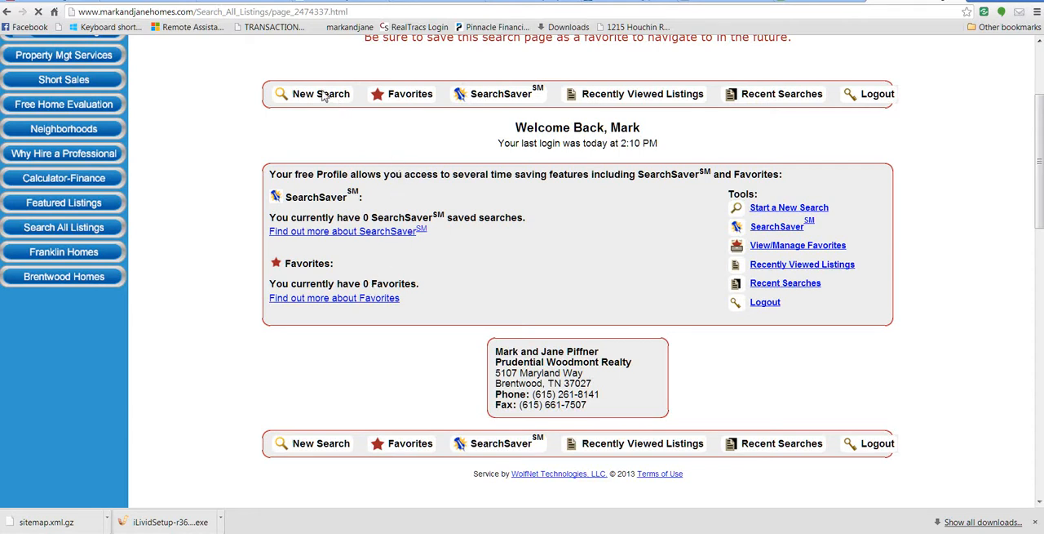
Start a New Search with 2708 matches and show the County choices in the County/City tab
{"action": "left_click", "coordinate": [321, 93]}
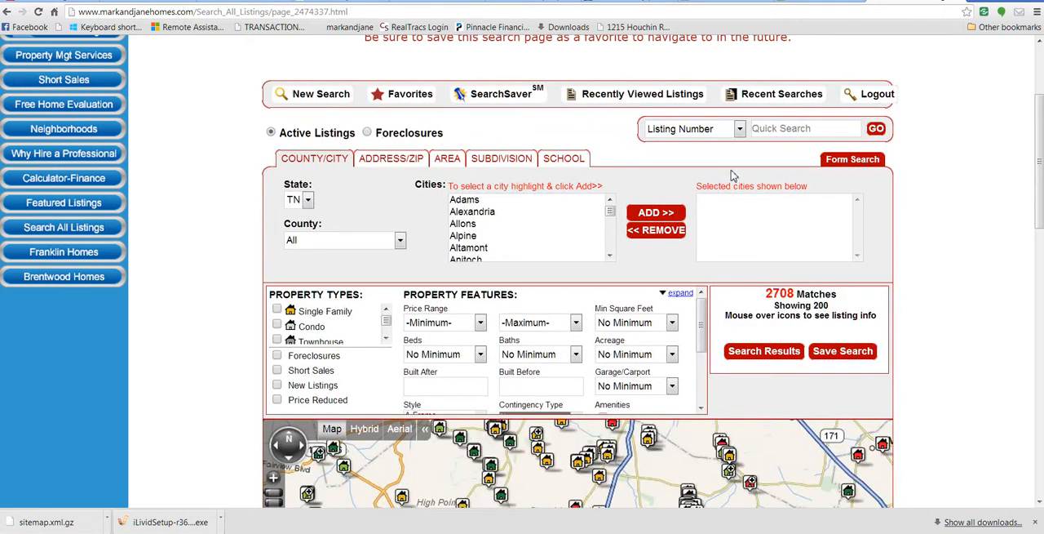
{"action": "scroll", "scroll_direction": "down", "scroll_amount": 3}
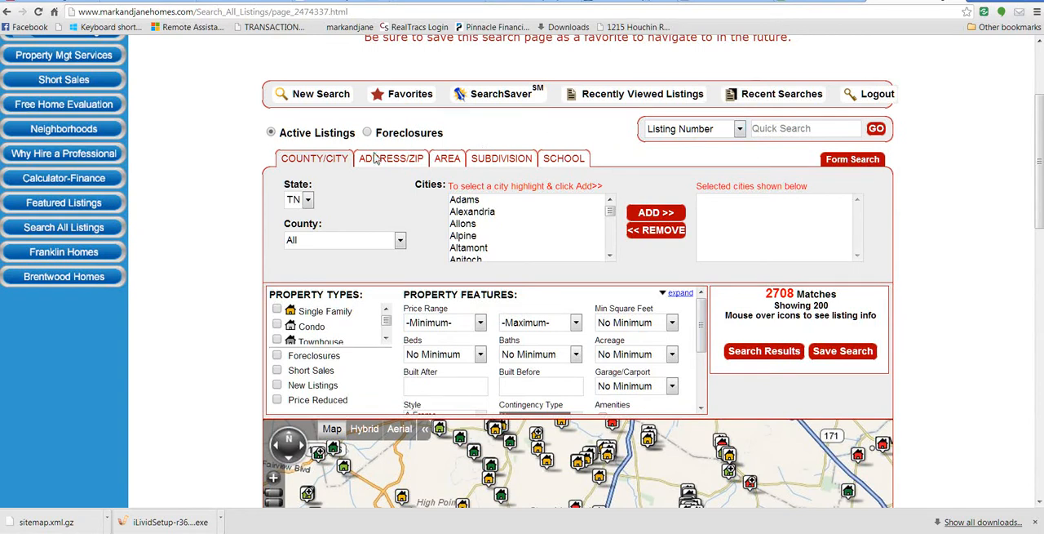
{"action": "left_click", "coordinate": [343, 239]}
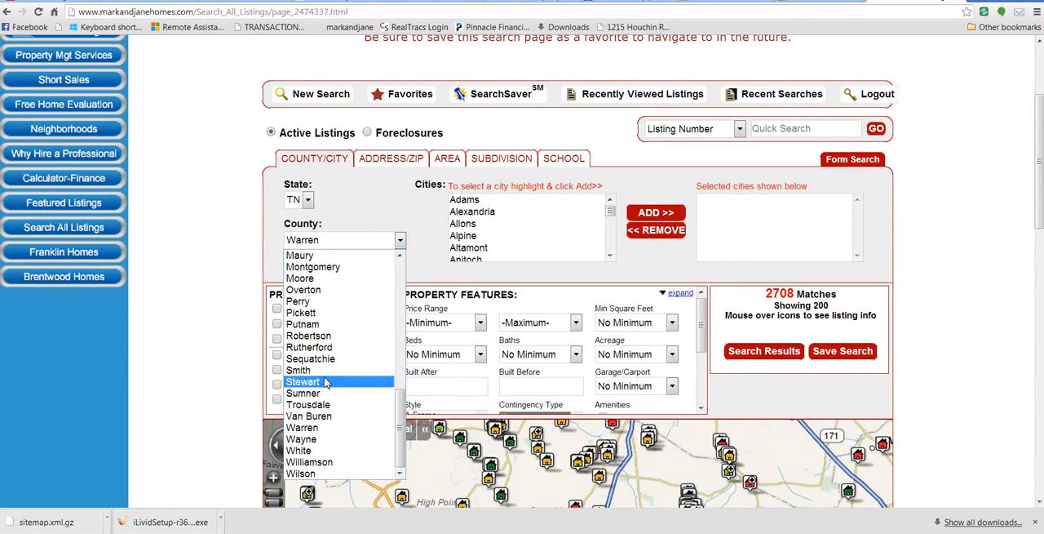
Choose Williamson County and add Arrington and Franklin as cities, giving 1201 matches
{"action": "left_click", "coordinate": [309, 462]}
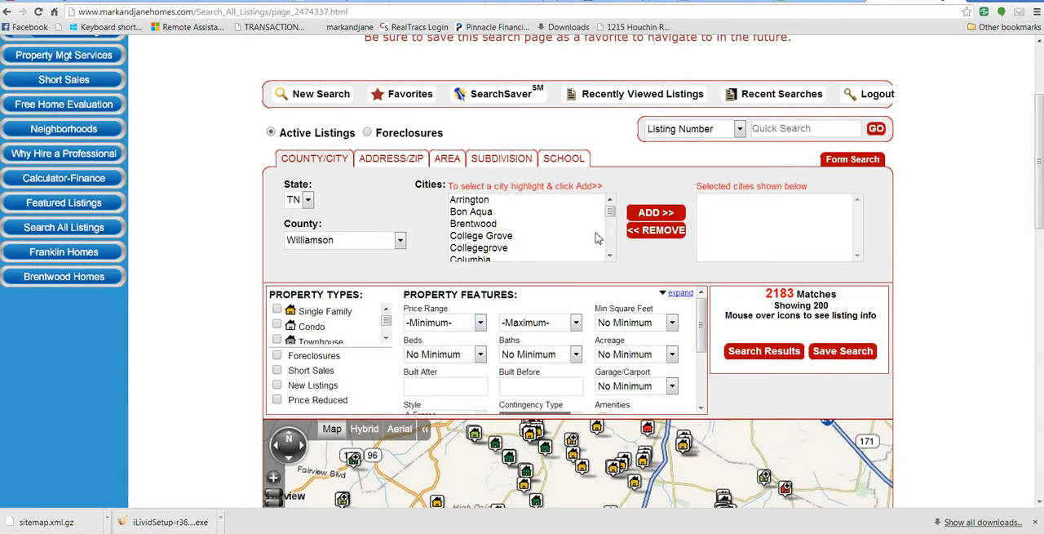
{"action": "left_click", "coordinate": [610, 256]}
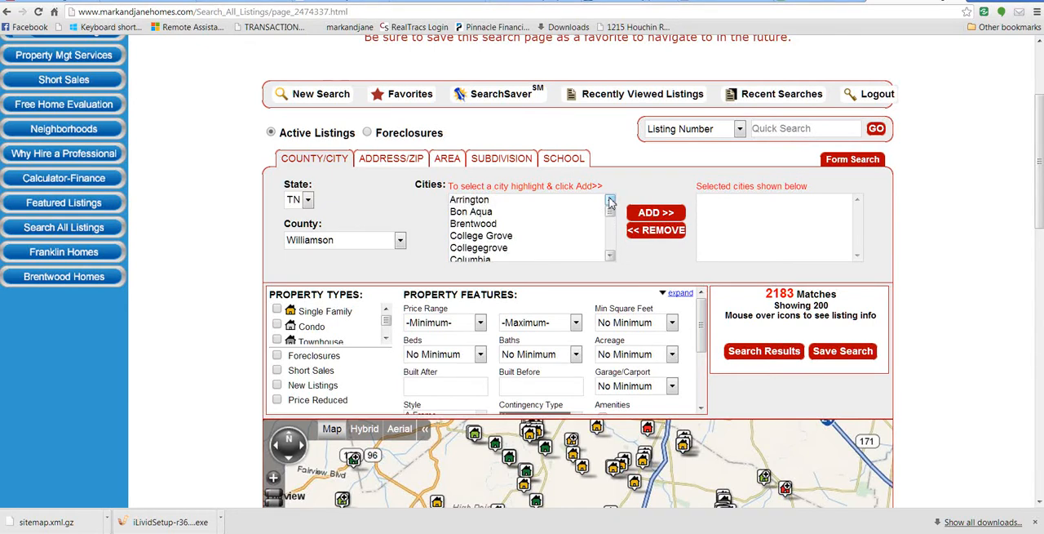
{"action": "left_click", "coordinate": [469, 199]}
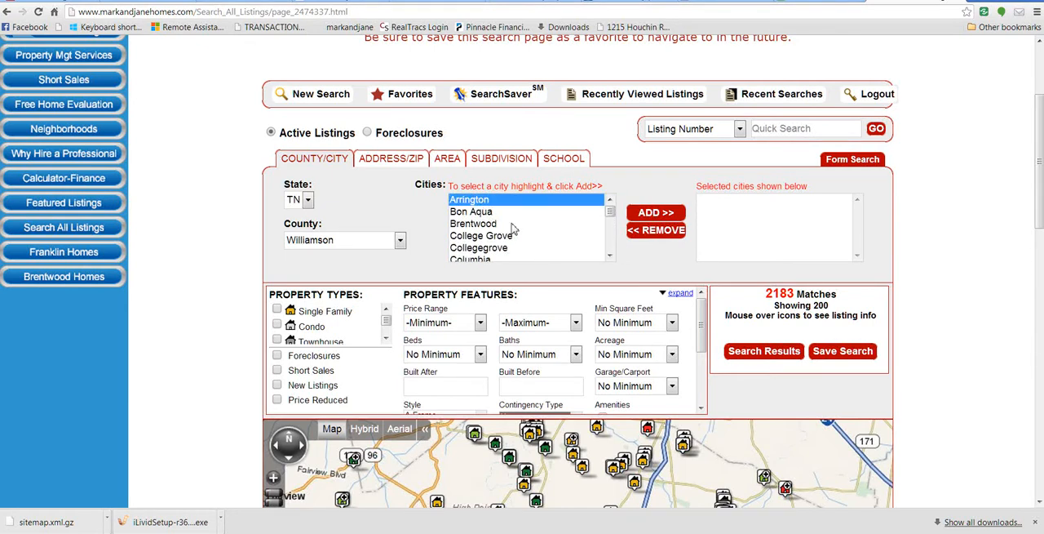
{"action": "left_click", "coordinate": [610, 256]}
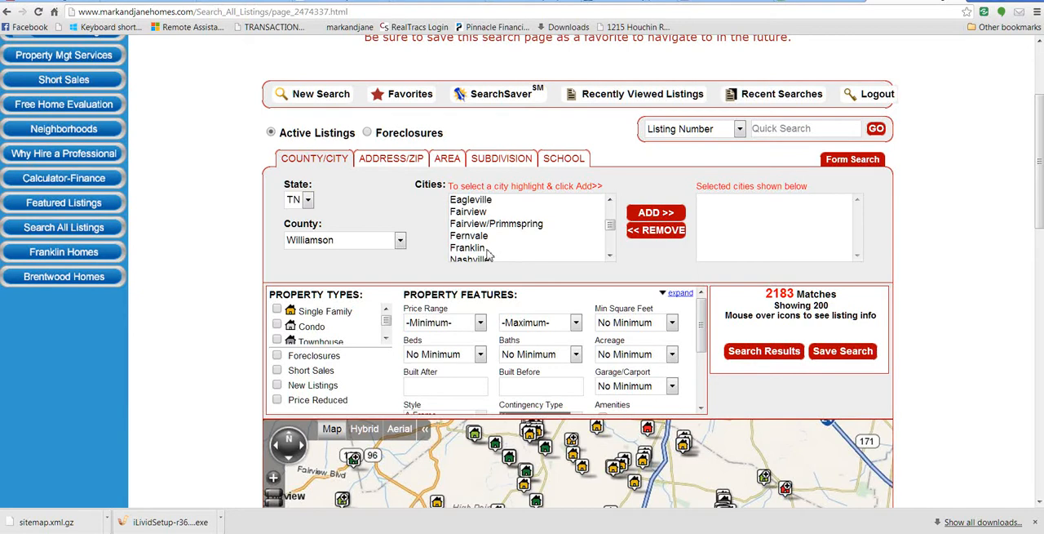
{"action": "left_click", "coordinate": [468, 247]}
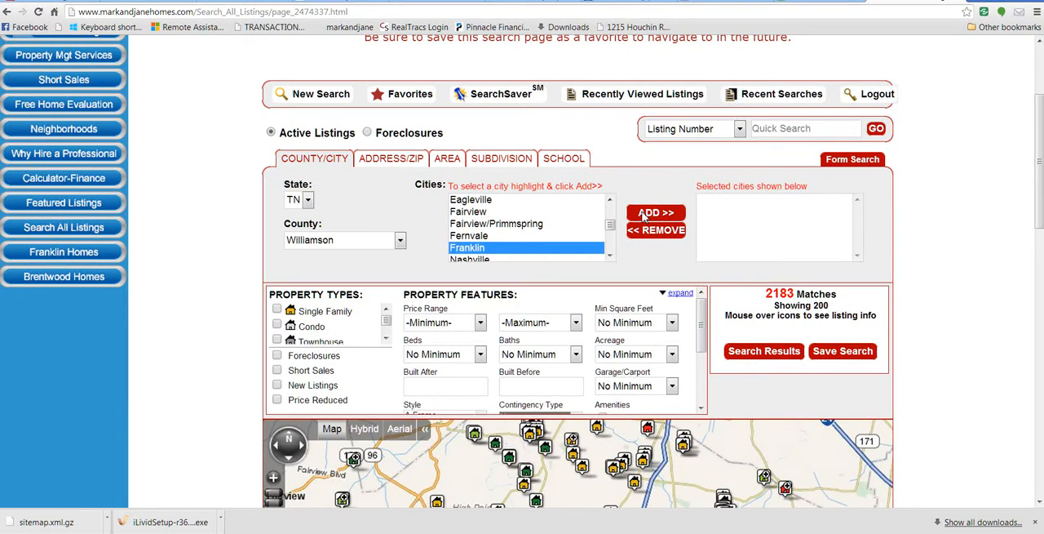
{"action": "left_click", "coordinate": [656, 213]}
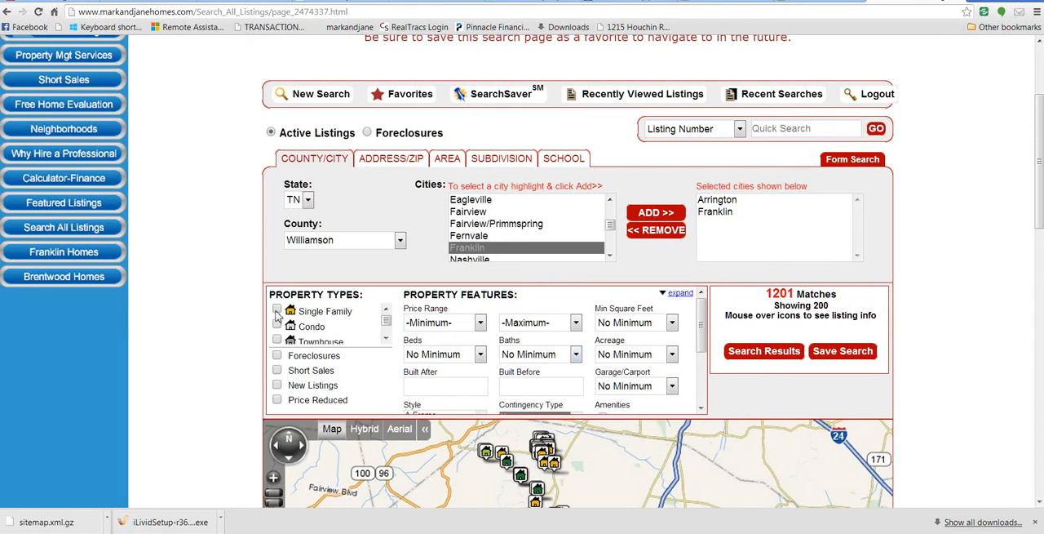
{"action": "mouse_move", "coordinate": [243, 294]}
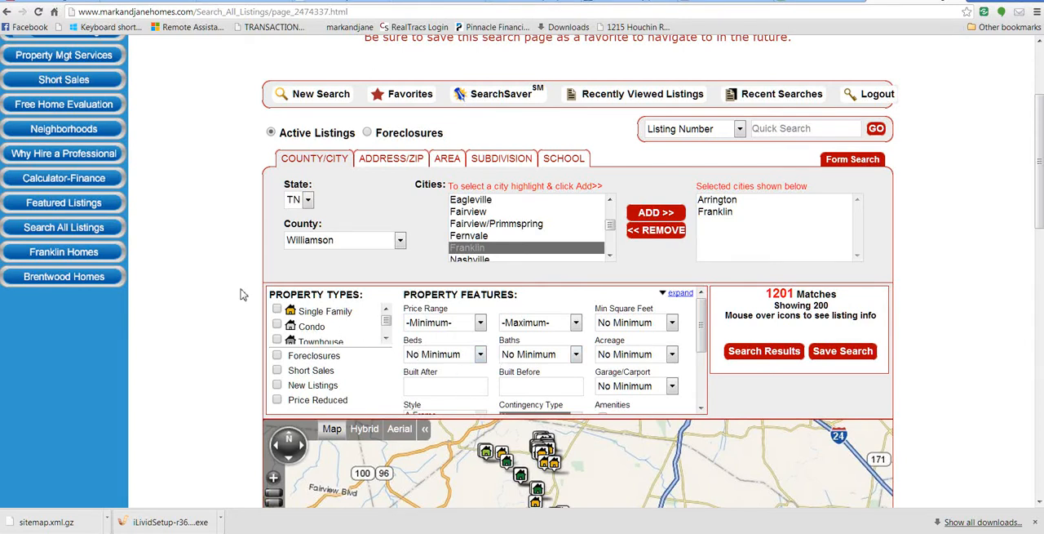
Restrict to Single Family homes priced from $400,000 to $500,000
{"action": "left_click", "coordinate": [278, 311]}
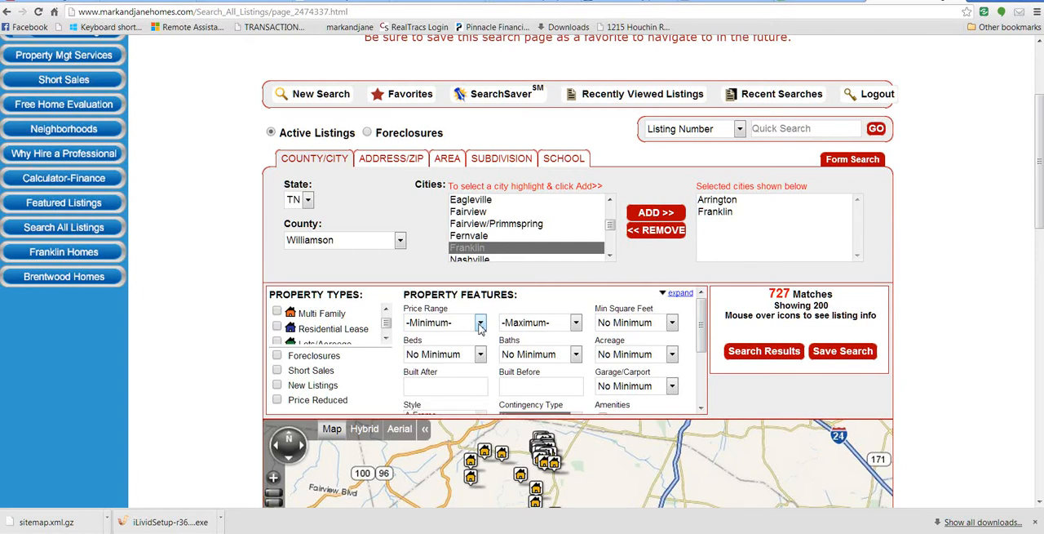
{"action": "left_click", "coordinate": [480, 322]}
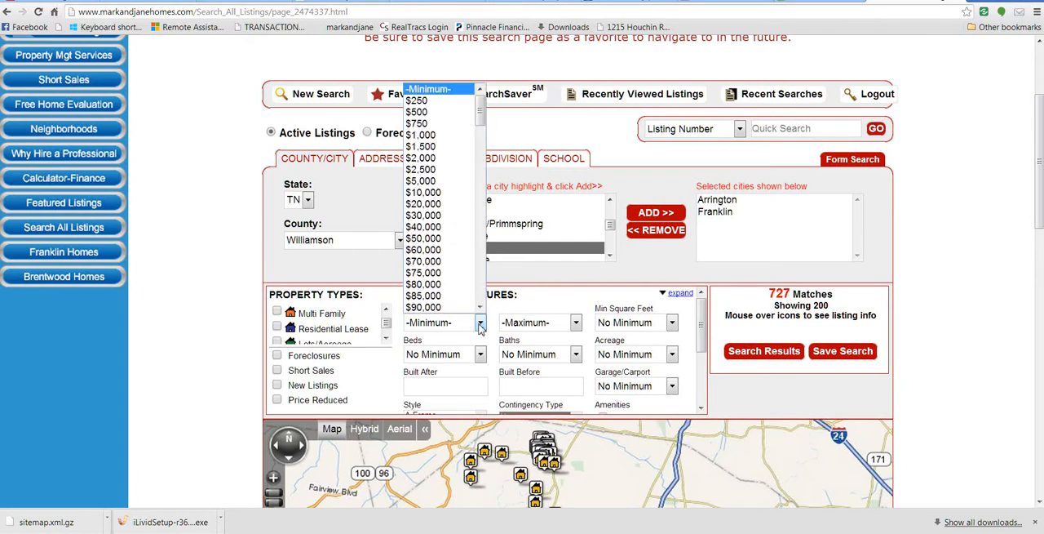
{"action": "scroll", "scroll_direction": "down", "scroll_amount": 3}
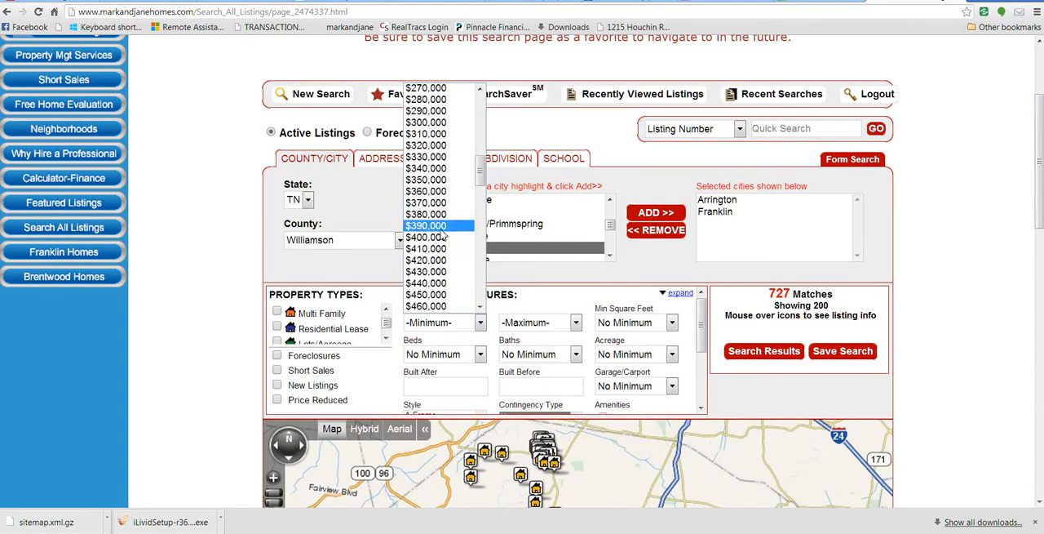
{"action": "left_click", "coordinate": [425, 237]}
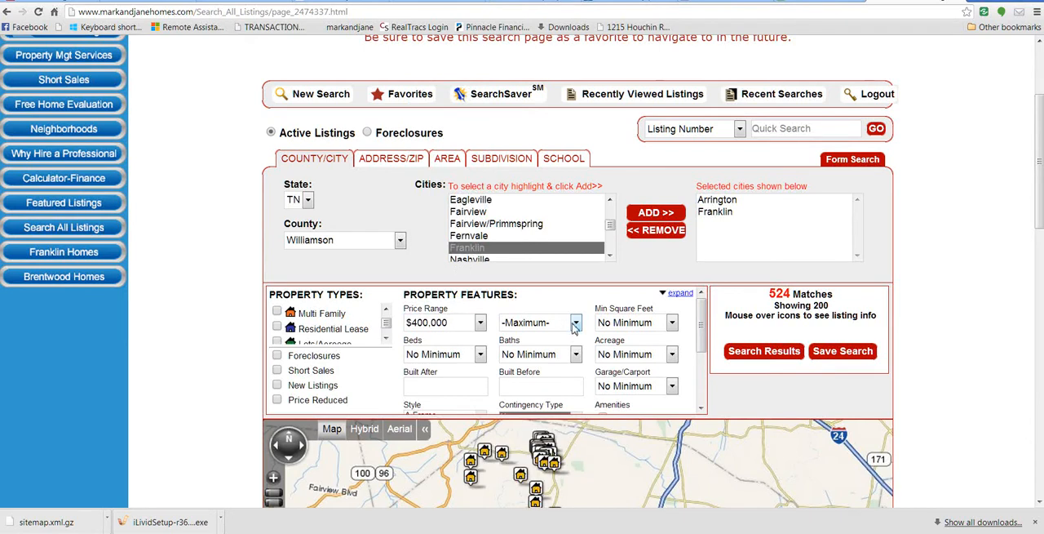
{"action": "left_click", "coordinate": [575, 323]}
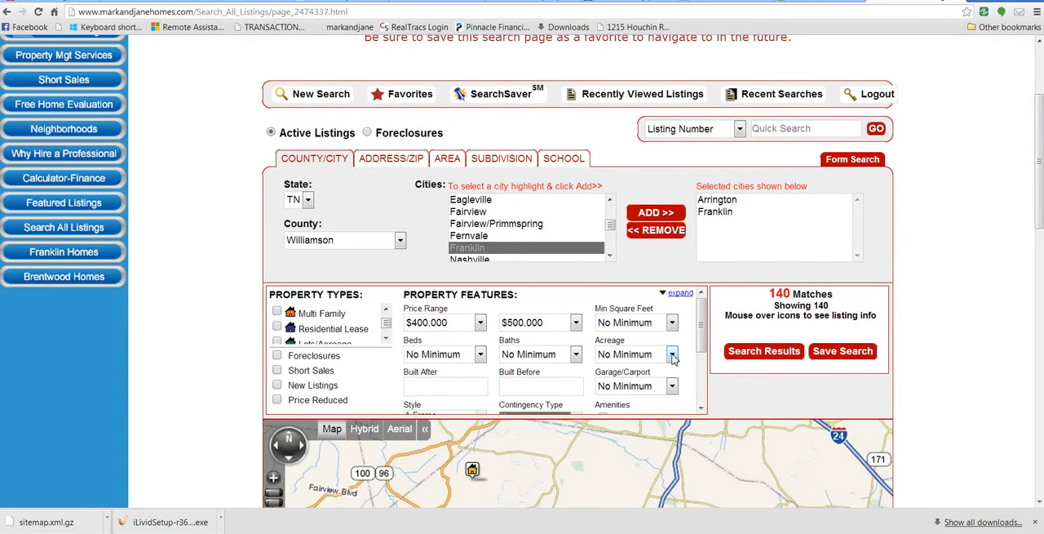
Require at least 1 acre, leaving 25 matches on the map
{"action": "left_click", "coordinate": [671, 354]}
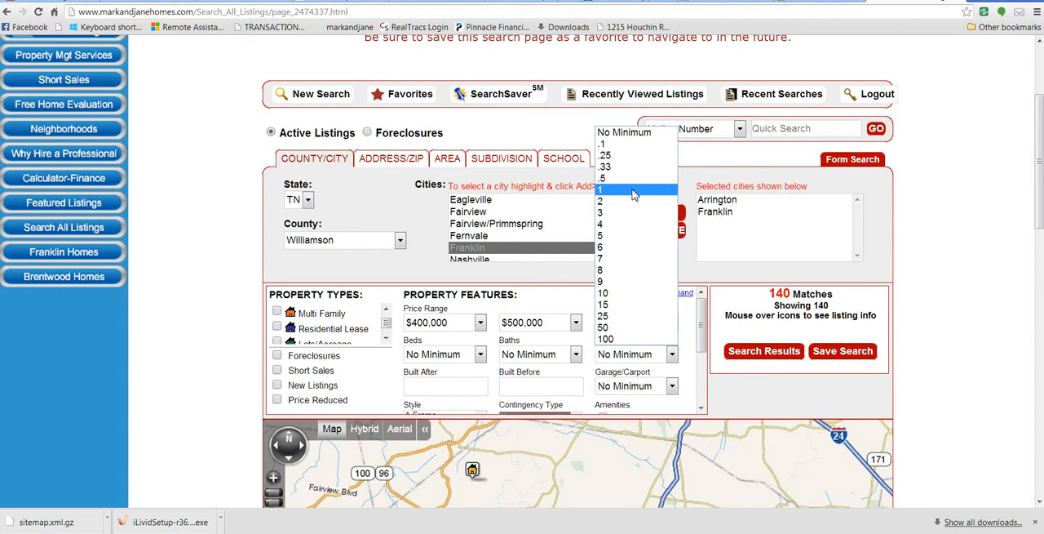
{"action": "left_click", "coordinate": [601, 189]}
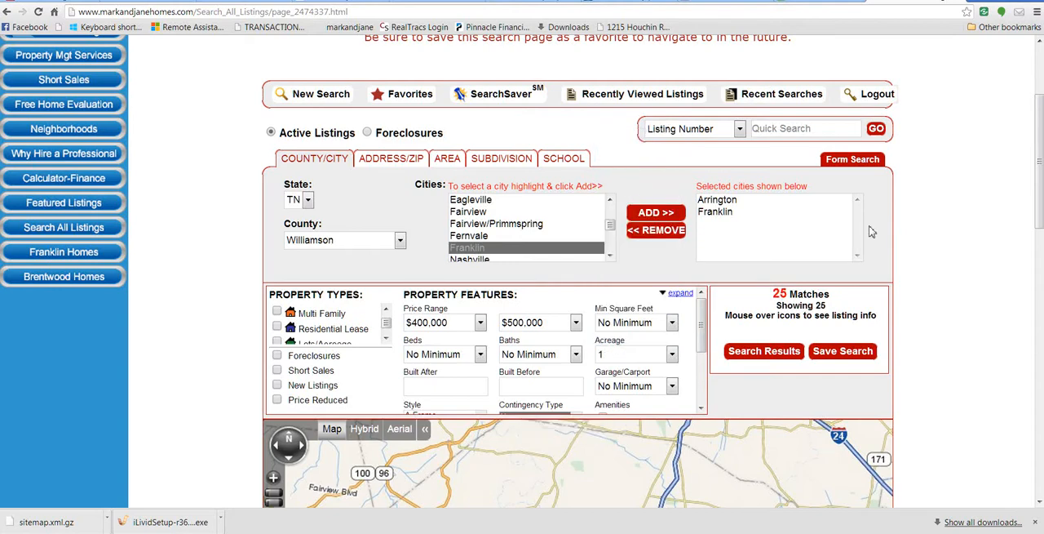
{"action": "scroll", "scroll_direction": "down", "scroll_amount": 3}
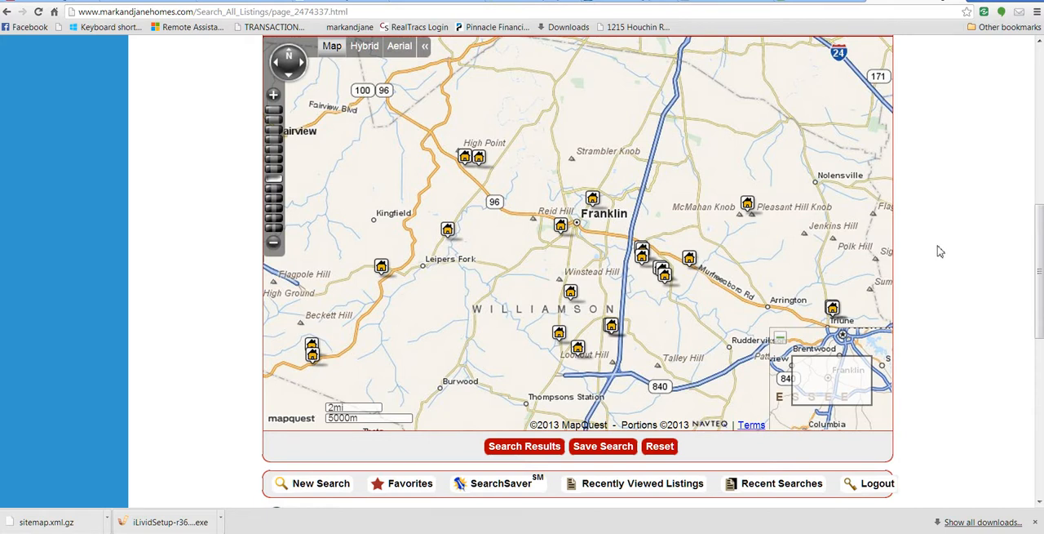
{"action": "mouse_move", "coordinate": [317, 365]}
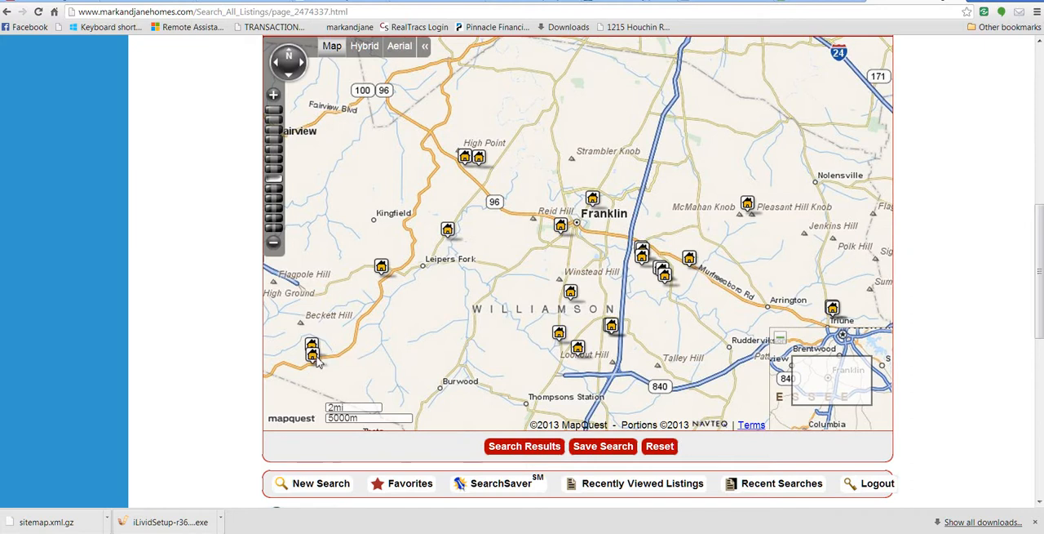
Preview the map listing near Beckett Hill: 804 High Point Ridge Rd, $434,500
{"action": "left_click", "coordinate": [313, 351]}
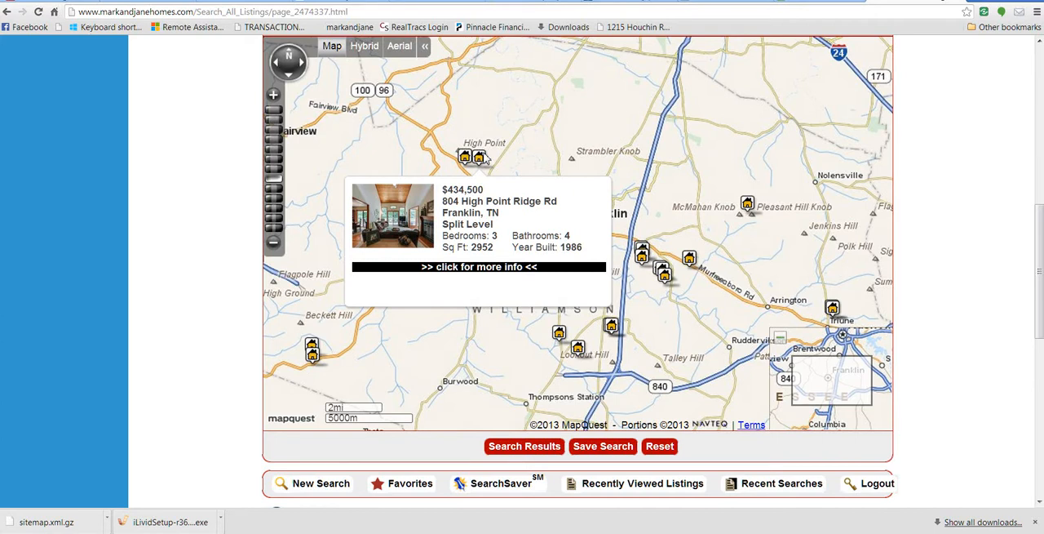
{"action": "mouse_move", "coordinate": [665, 277]}
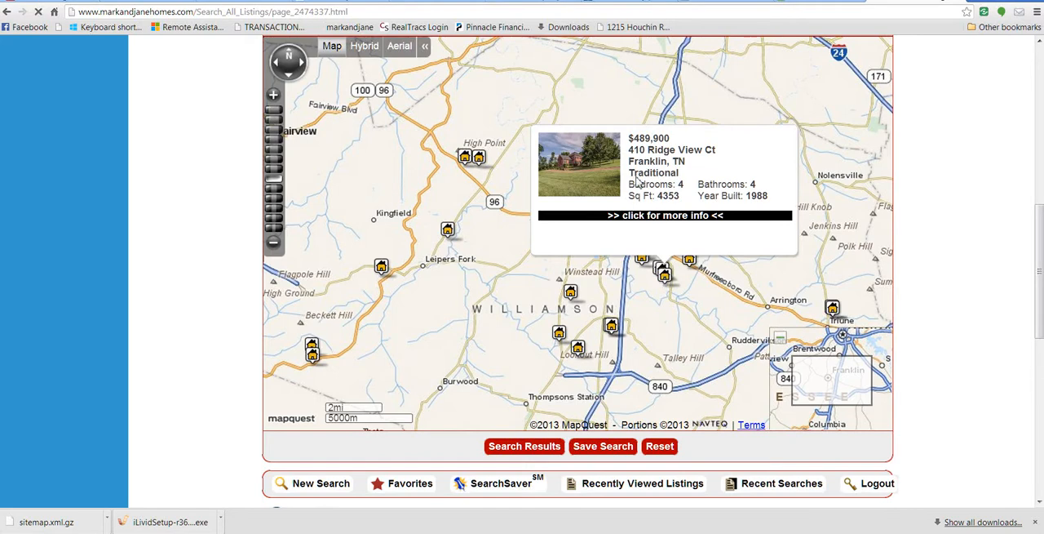
Open the Ridge View Ct home's full details and browse its photos, Remarks and Overview
{"action": "left_click", "coordinate": [665, 215]}
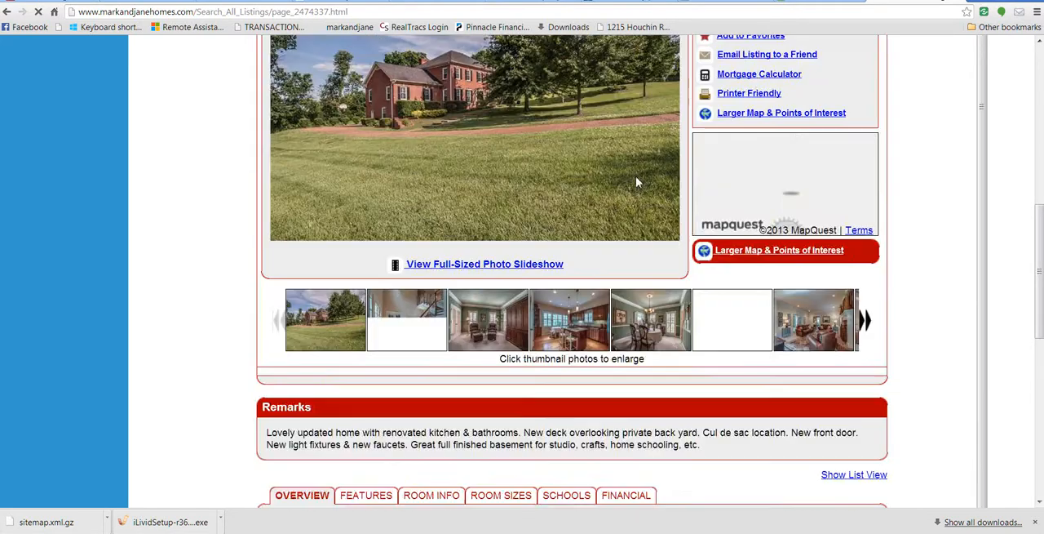
{"action": "scroll", "scroll_direction": "down", "scroll_amount": 3}
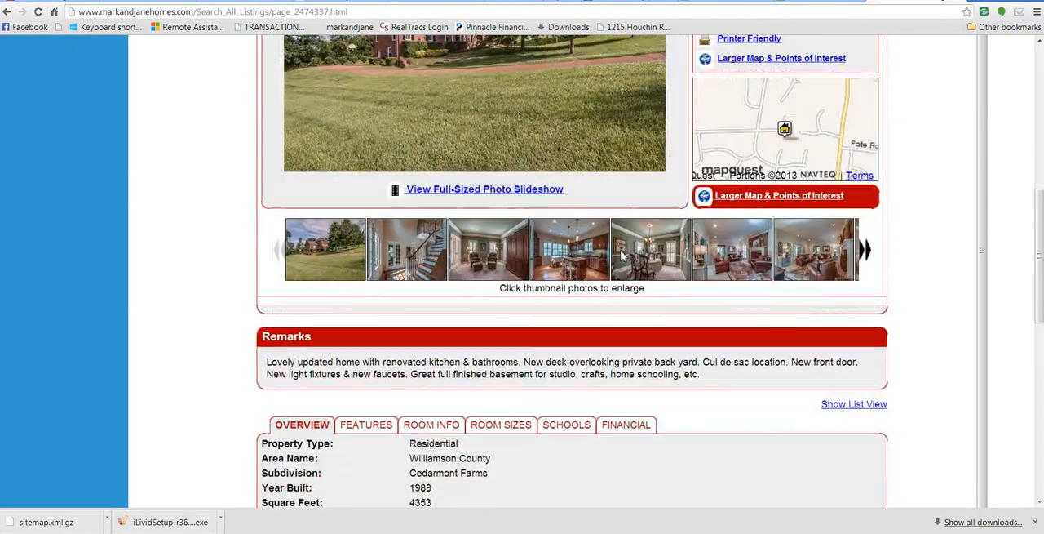
{"action": "scroll", "scroll_direction": "down", "scroll_amount": 3}
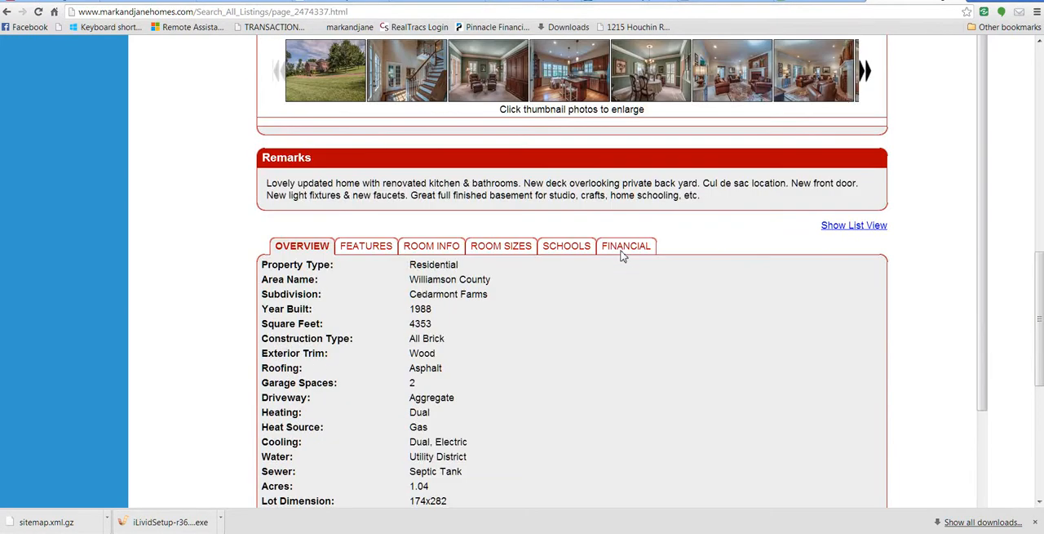
{"action": "scroll", "scroll_direction": "down", "scroll_amount": 3}
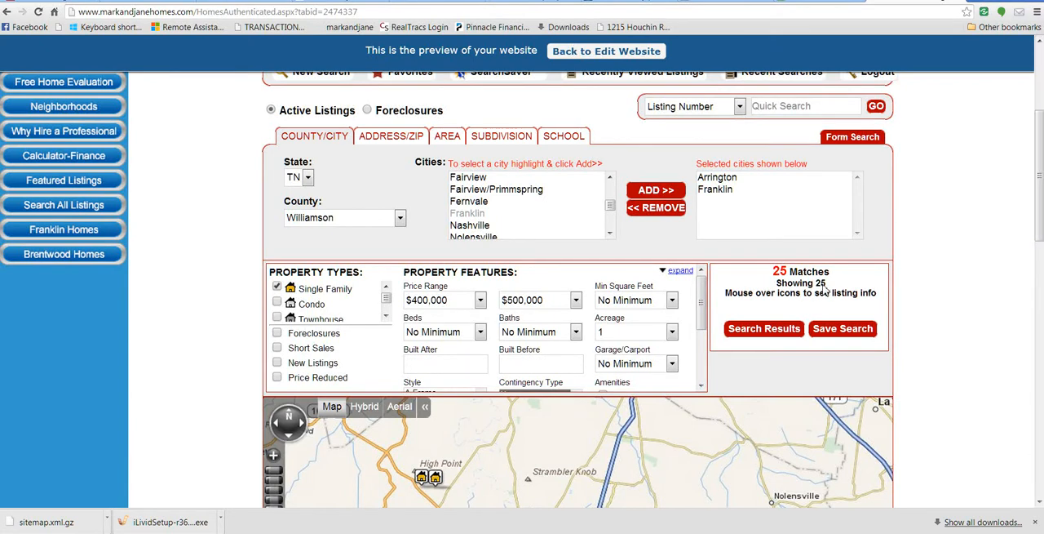
{"action": "mouse_move", "coordinate": [831, 332]}
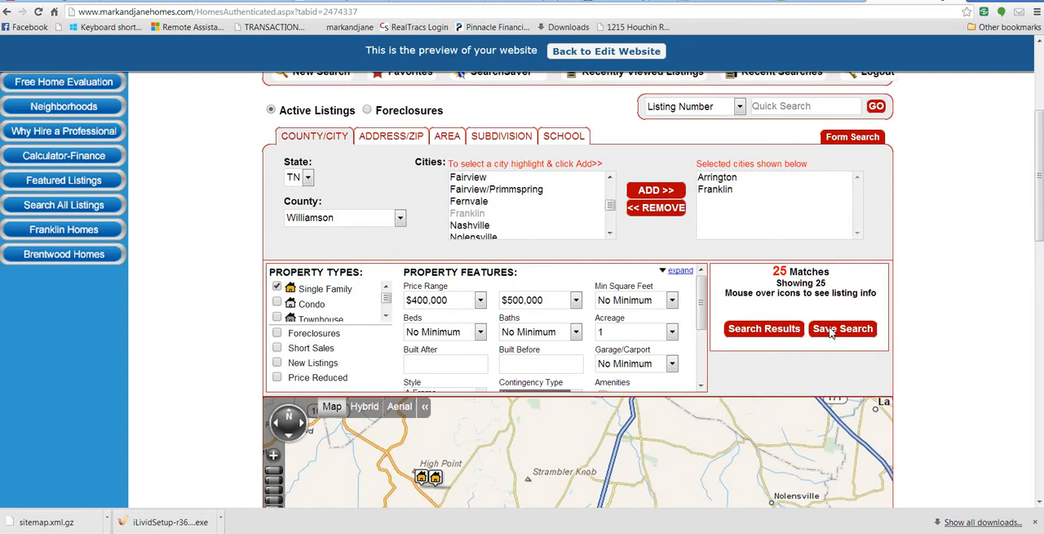
Bring up the Save This Search page for the 25-match search
{"action": "left_click", "coordinate": [843, 328]}
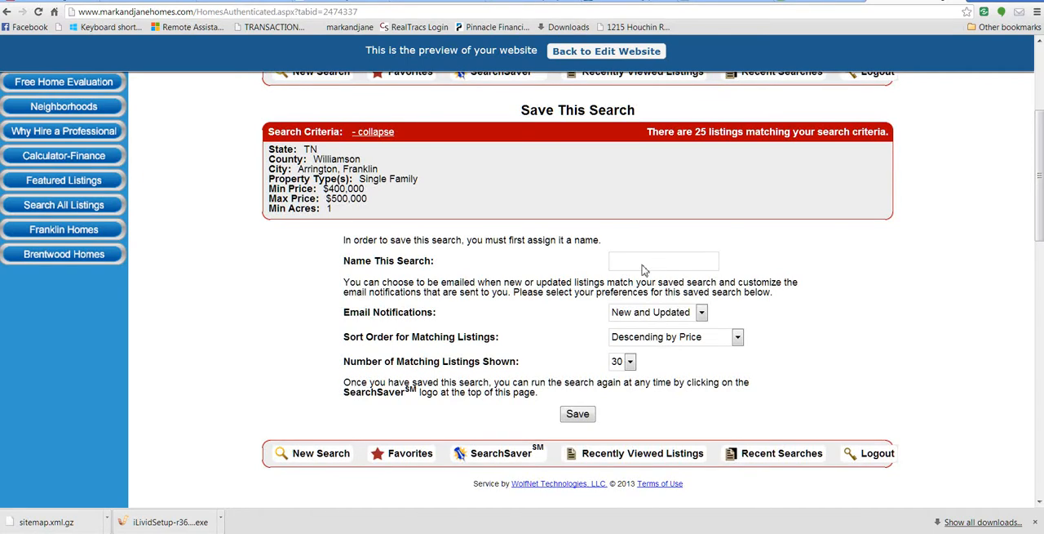
Name the search 'Franklin 400-500', keeping New and Updated alerts, descending price, 30 listings
{"action": "type", "text": "Franklin 400-500"}
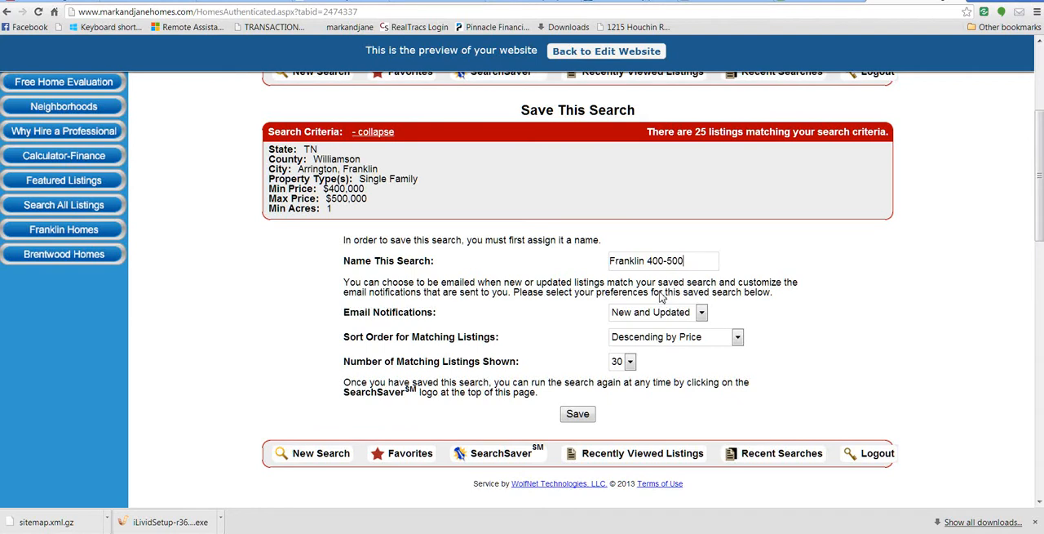
{"action": "left_click", "coordinate": [700, 312]}
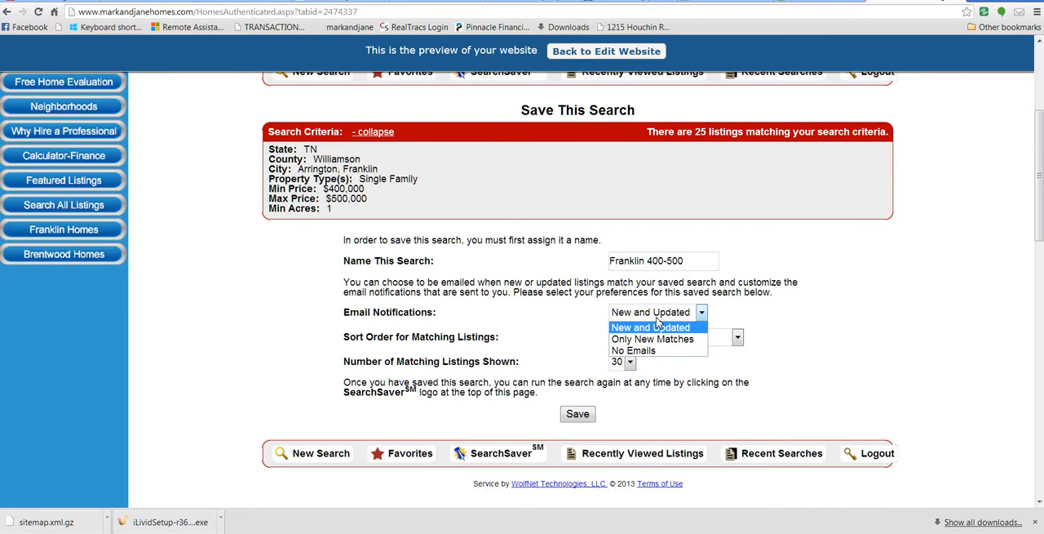
{"action": "mouse_move", "coordinate": [653, 338]}
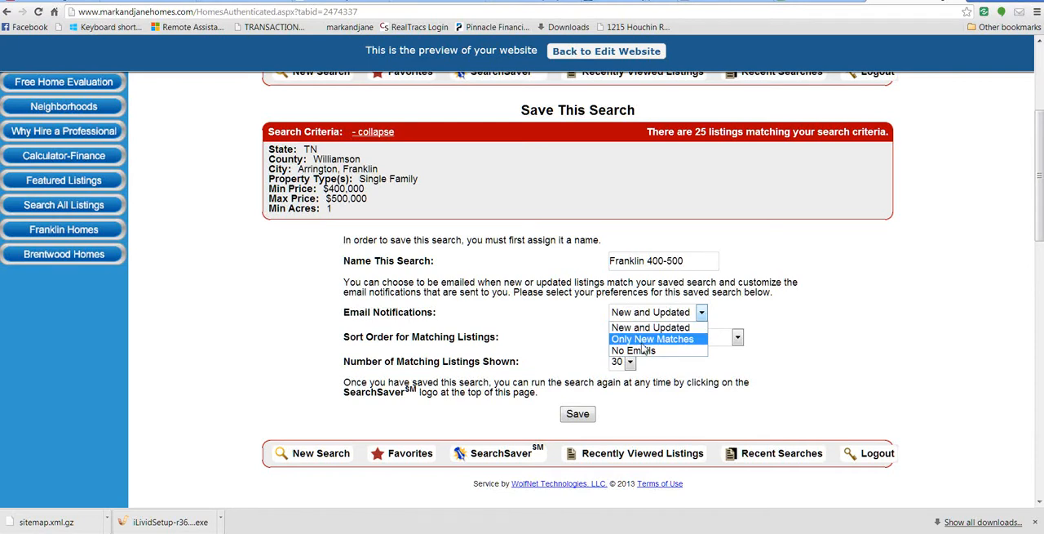
{"action": "mouse_move", "coordinate": [650, 327]}
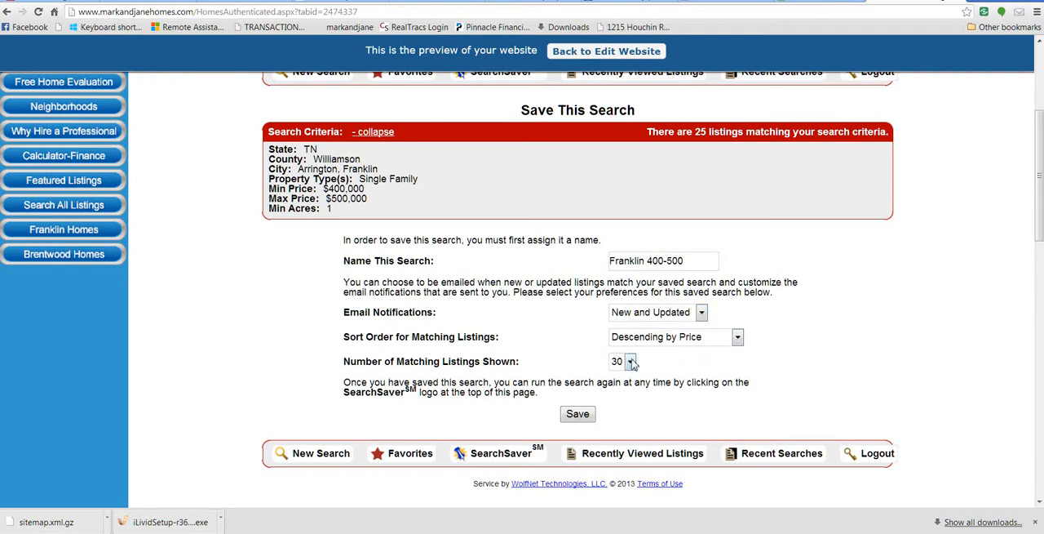
{"action": "left_click", "coordinate": [629, 360]}
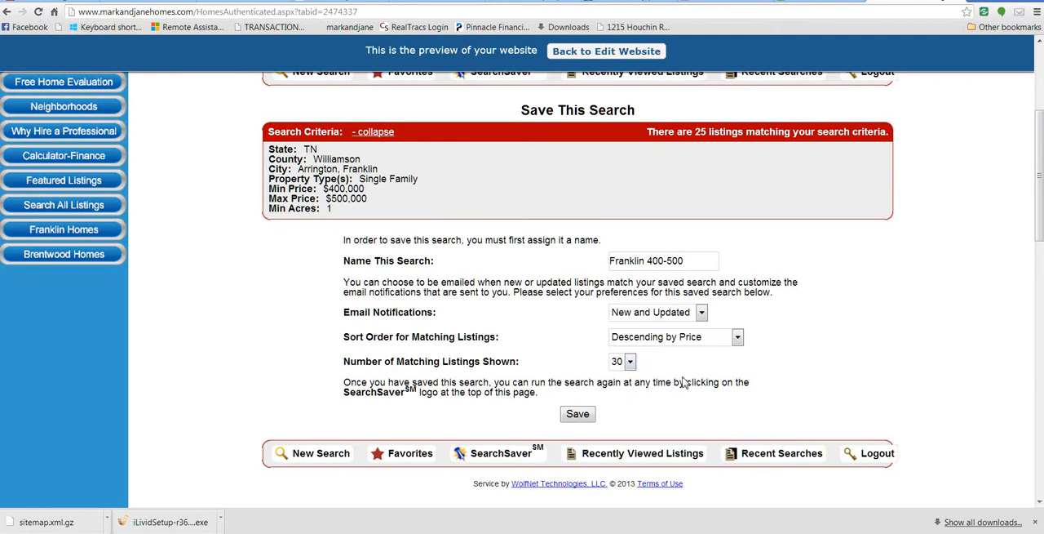
{"action": "mouse_move", "coordinate": [608, 427]}
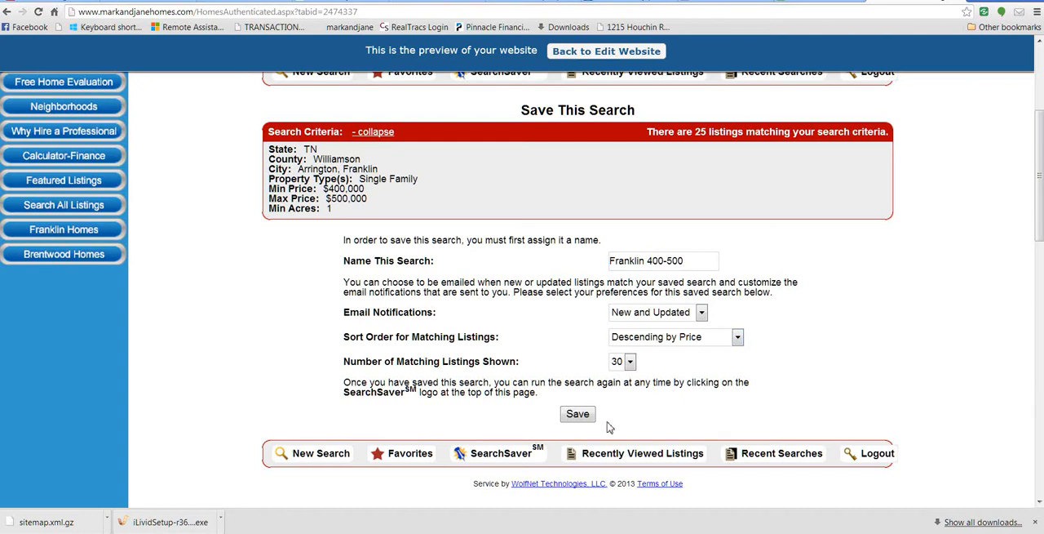
{"action": "left_click", "coordinate": [737, 336]}
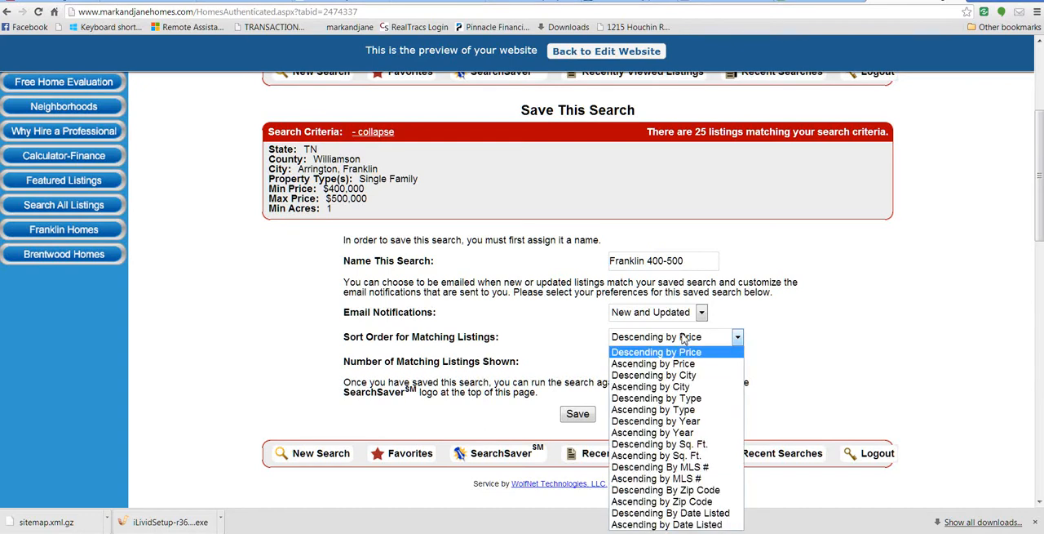
{"action": "left_click", "coordinate": [657, 352]}
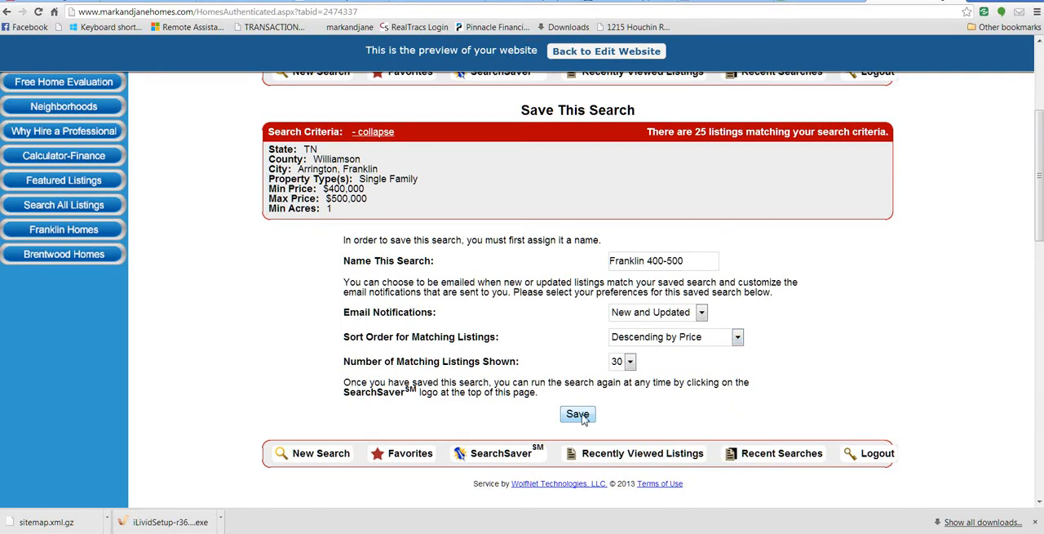
Save the 'Franklin 400-500' search, listing it among saved searches with 25 matches
{"action": "left_click", "coordinate": [577, 413]}
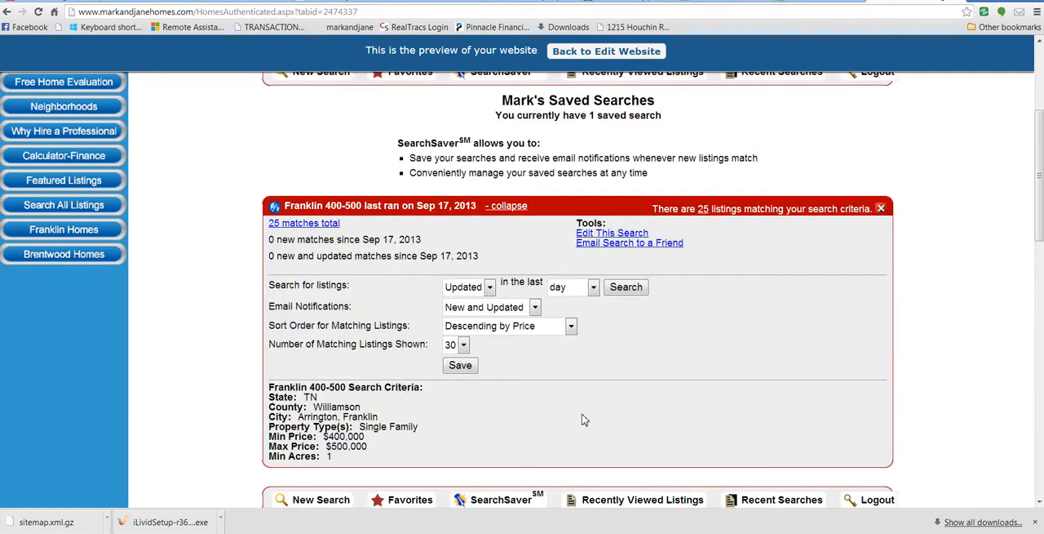
{"action": "mouse_move", "coordinate": [699, 351]}
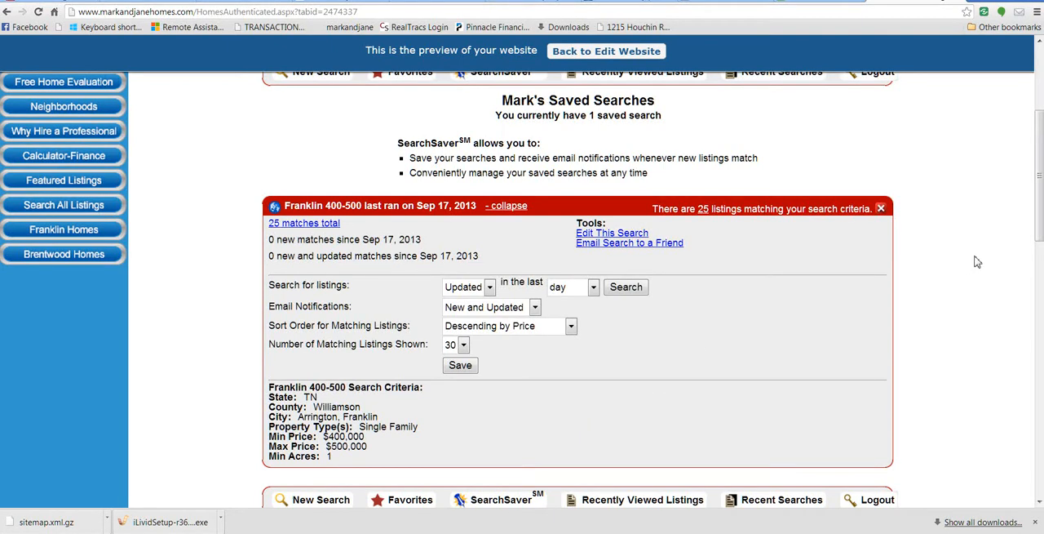
{"action": "mouse_move", "coordinate": [742, 327]}
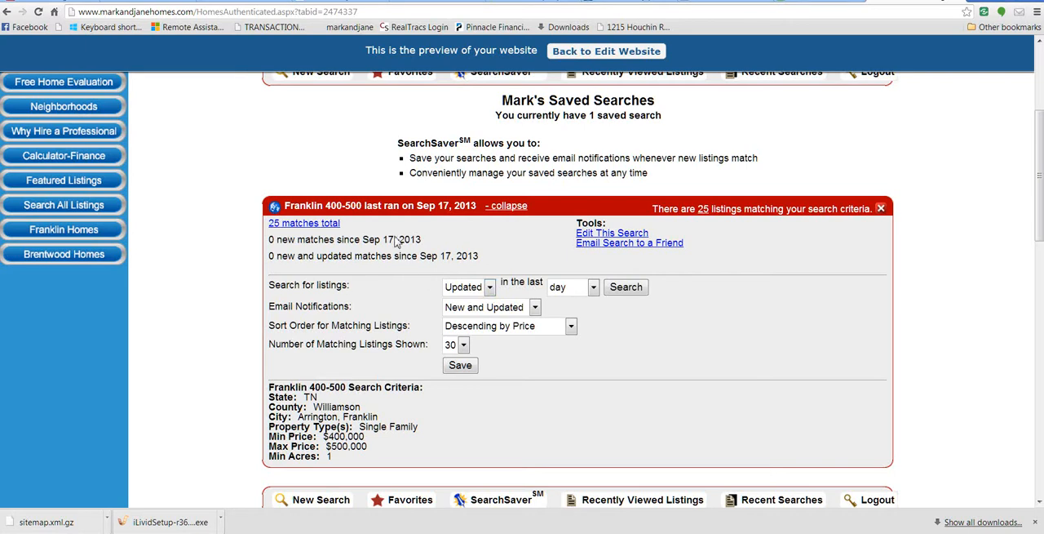
{"action": "mouse_move", "coordinate": [363, 139]}
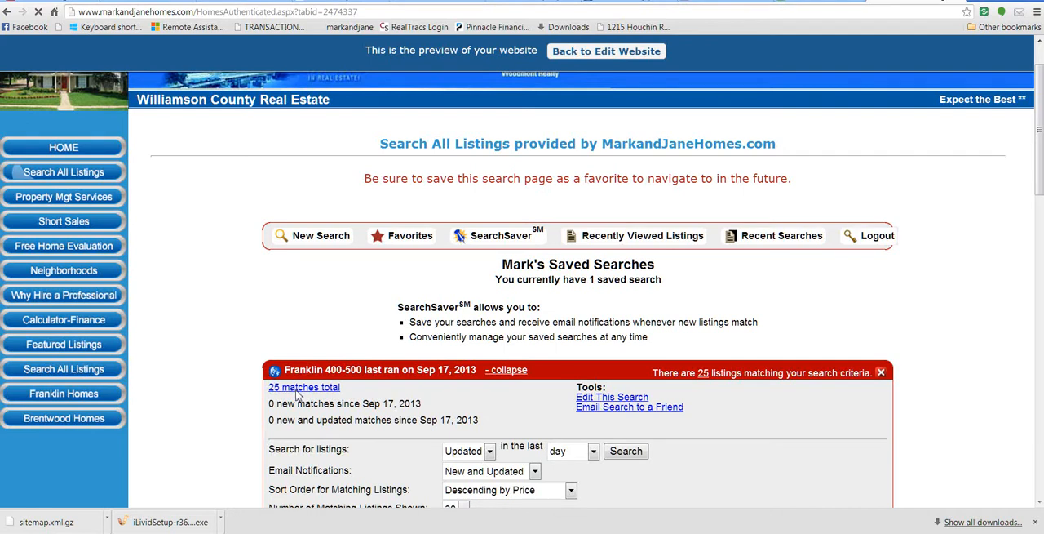
{"action": "left_click", "coordinate": [304, 386]}
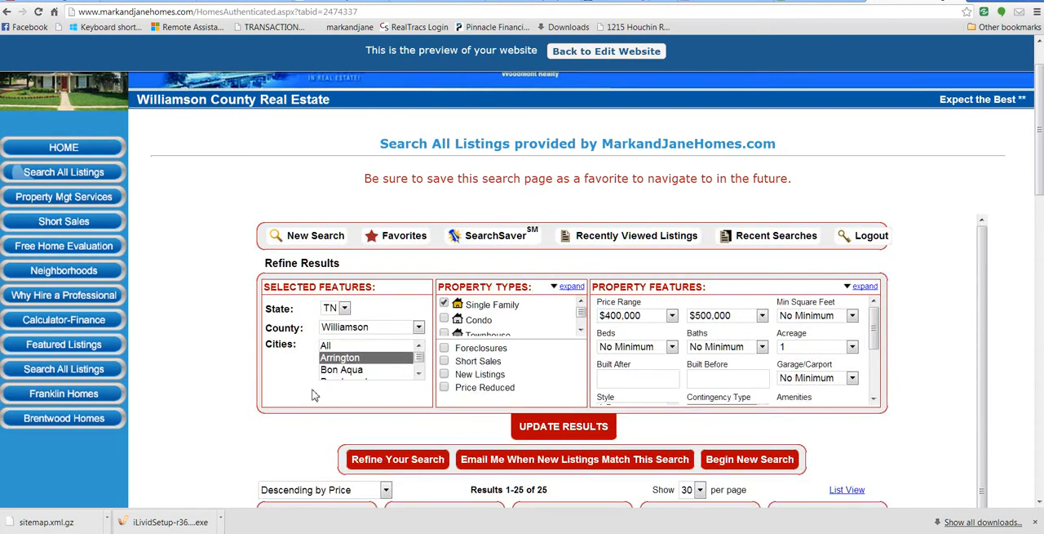
{"action": "scroll", "scroll_direction": "down", "scroll_amount": 3}
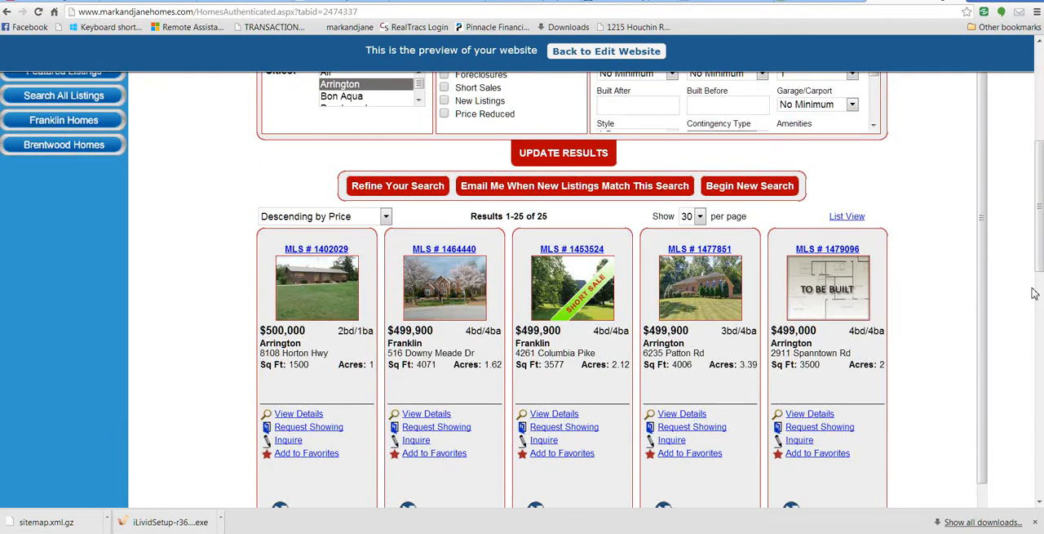
{"action": "mouse_move", "coordinate": [847, 216]}
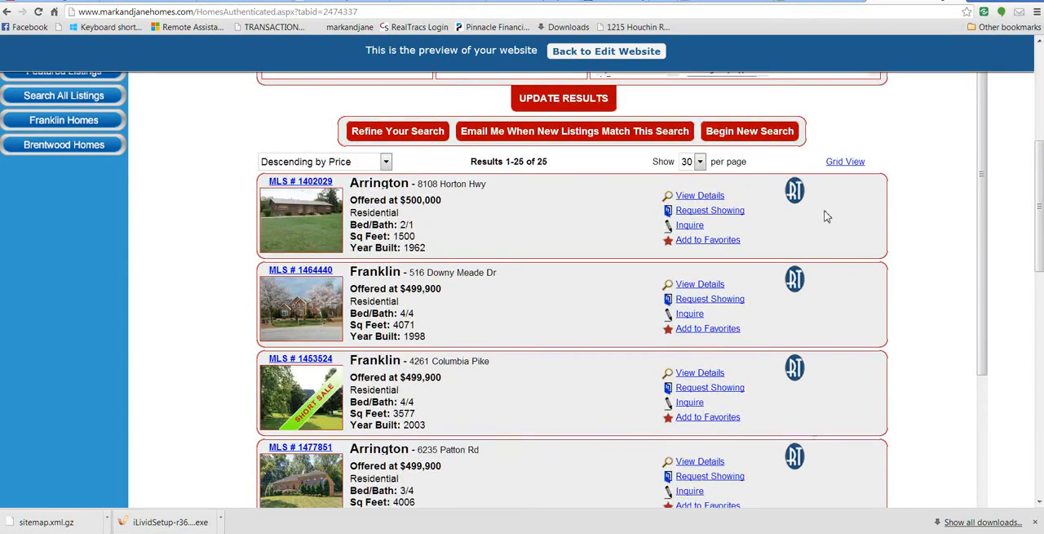
{"action": "mouse_move", "coordinate": [698, 202]}
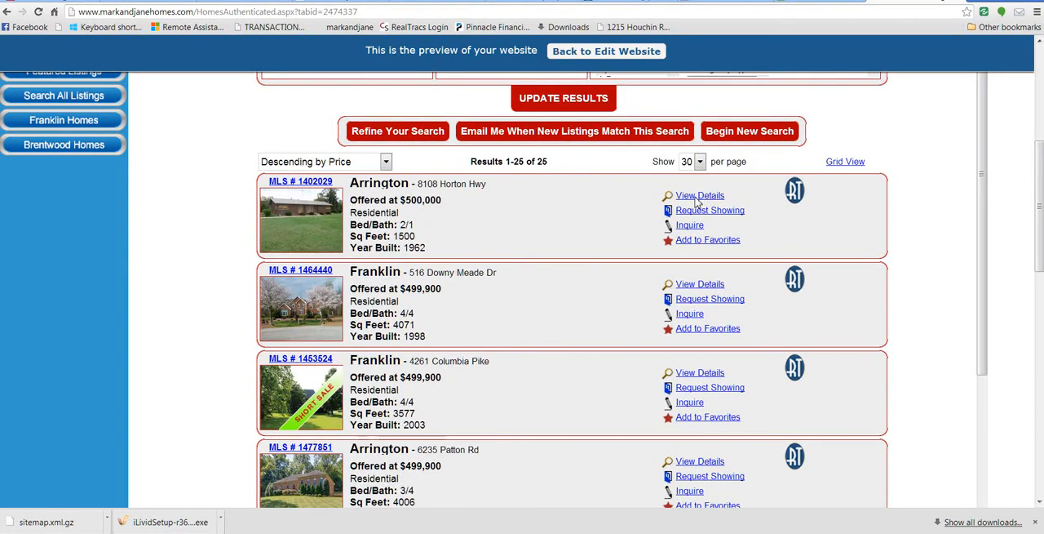
{"action": "mouse_move", "coordinate": [306, 223]}
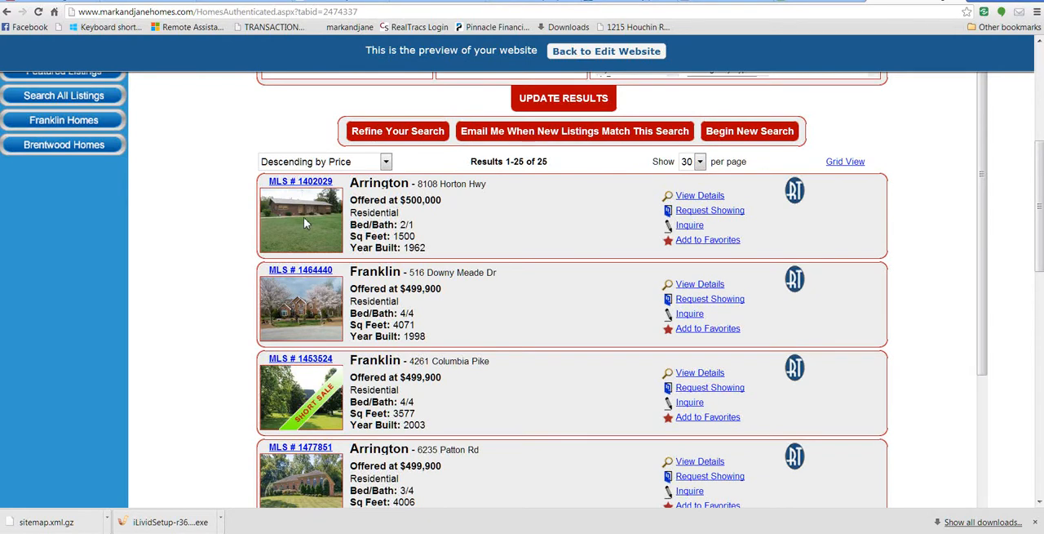
{"action": "mouse_move", "coordinate": [718, 249]}
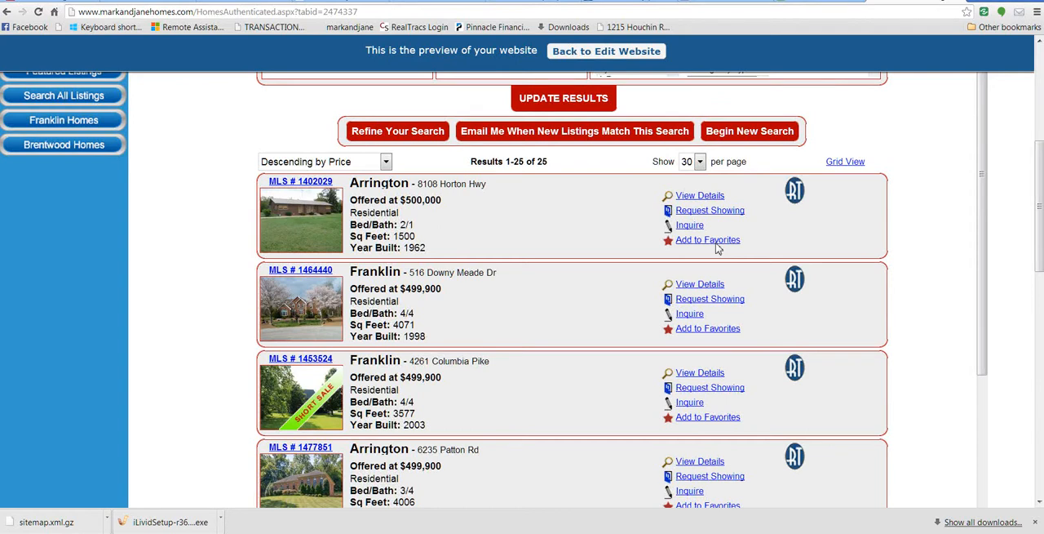
{"action": "mouse_move", "coordinate": [448, 383]}
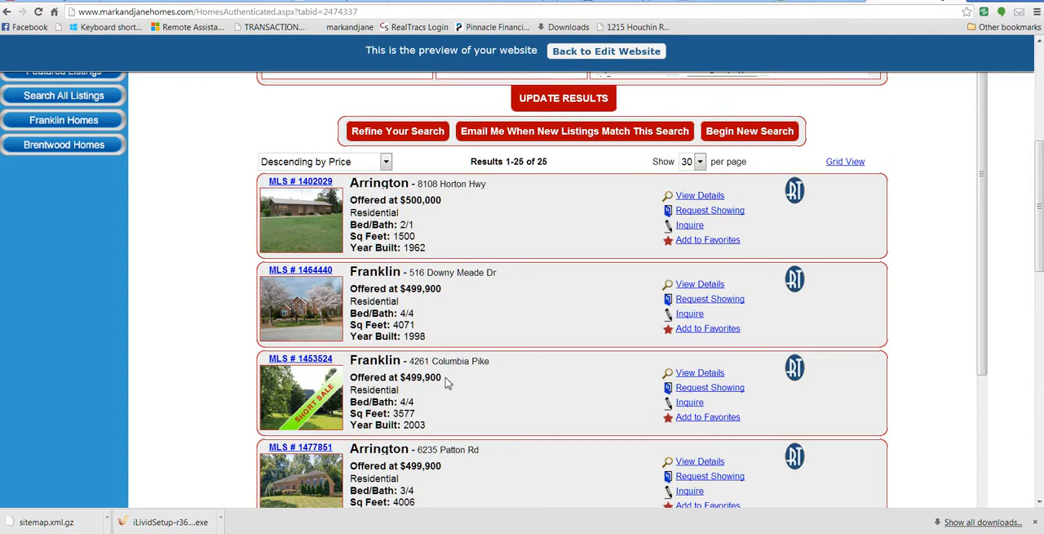
{"action": "mouse_move", "coordinate": [567, 290]}
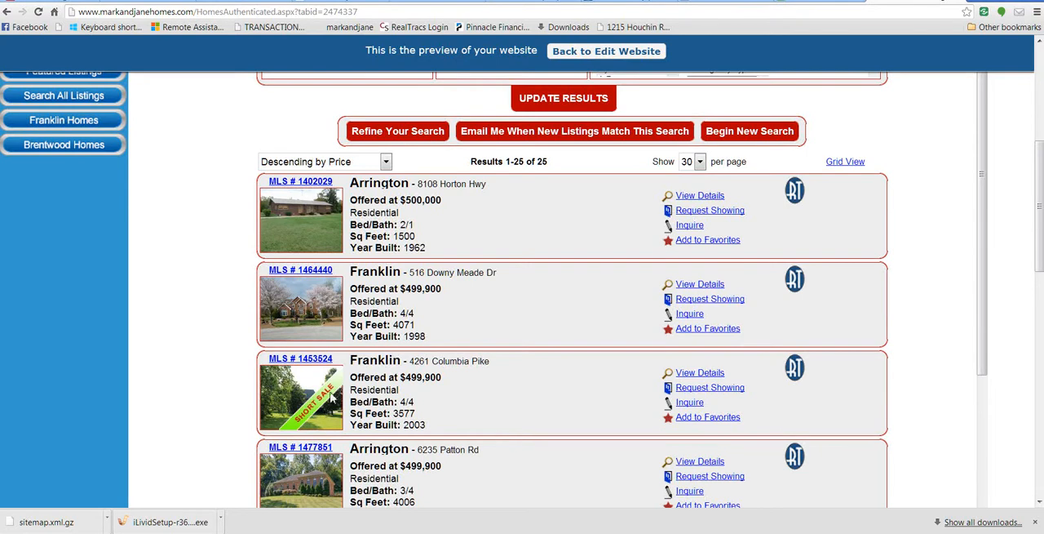
{"action": "scroll", "scroll_direction": "down", "scroll_amount": 3}
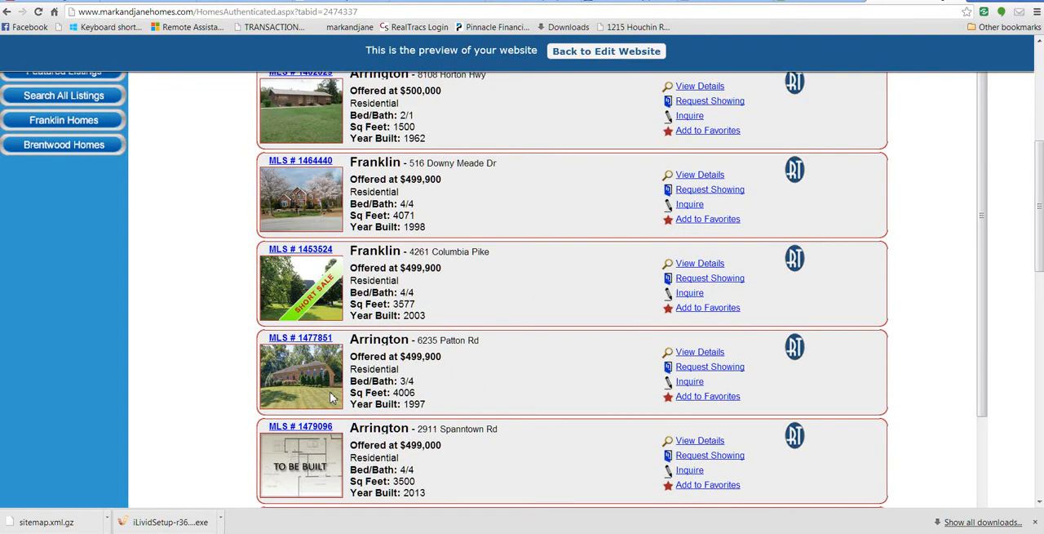
{"action": "mouse_move", "coordinate": [351, 261]}
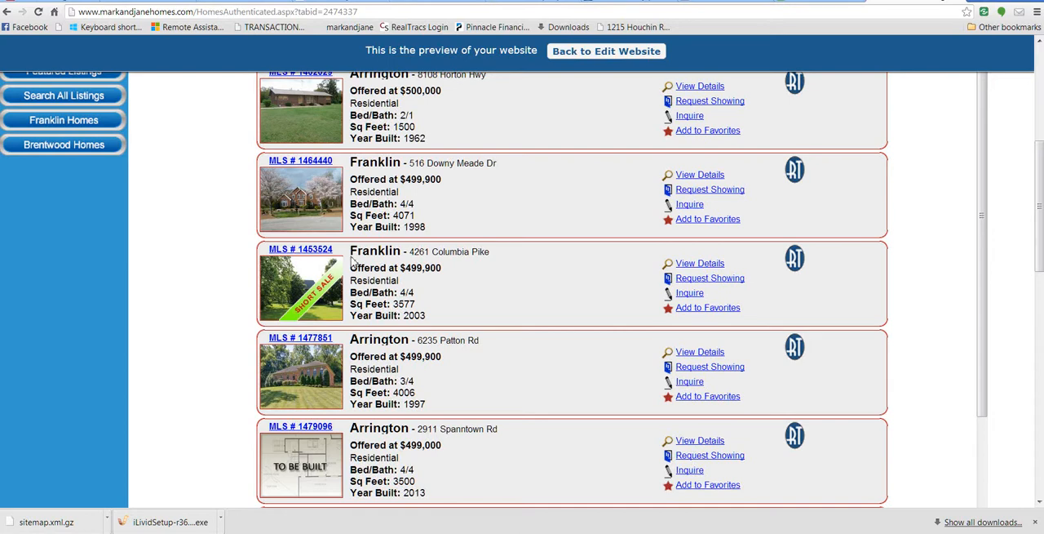
{"action": "scroll", "scroll_direction": "down", "scroll_amount": 3}
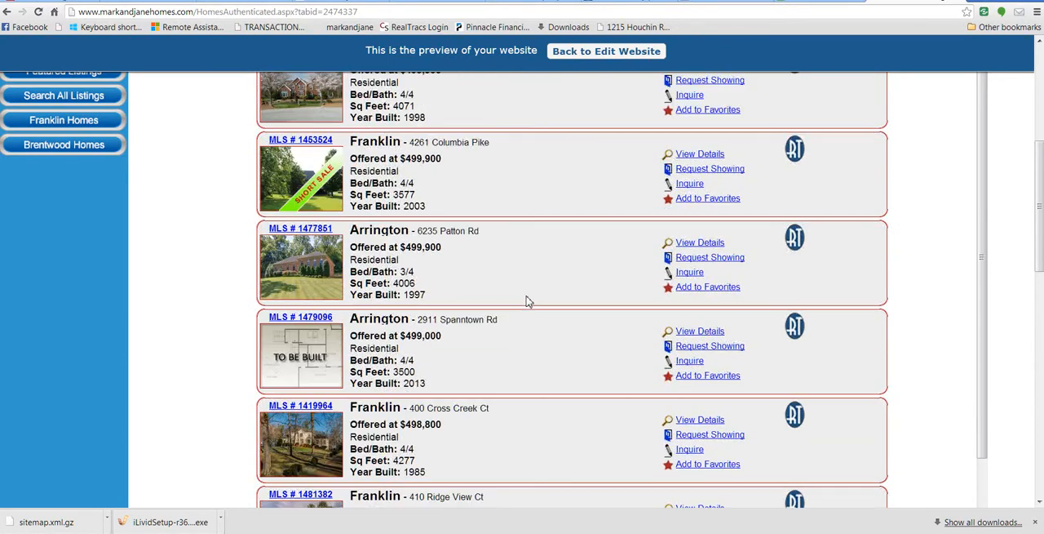
{"action": "scroll", "scroll_direction": "down", "scroll_amount": 3}
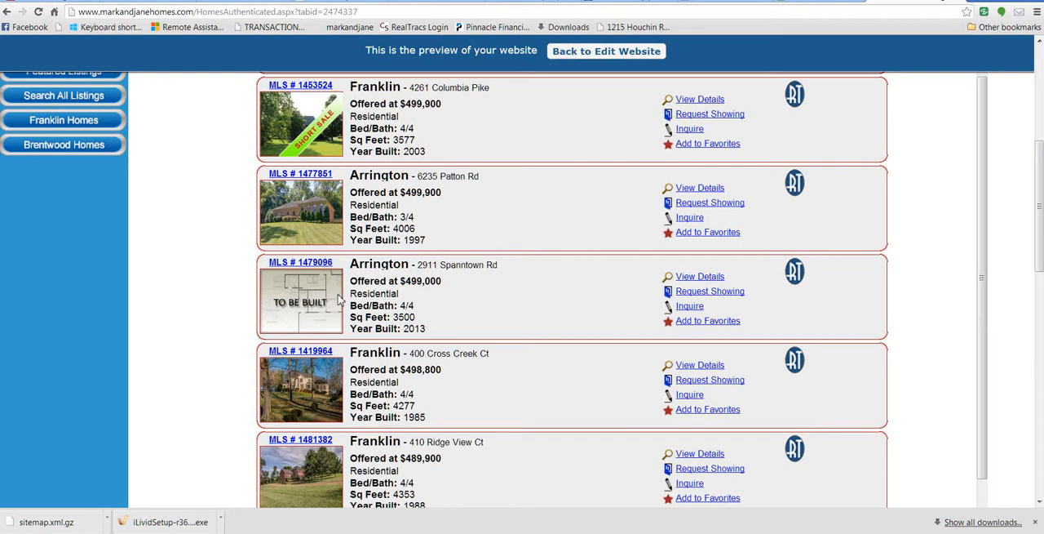
{"action": "mouse_move", "coordinate": [320, 309]}
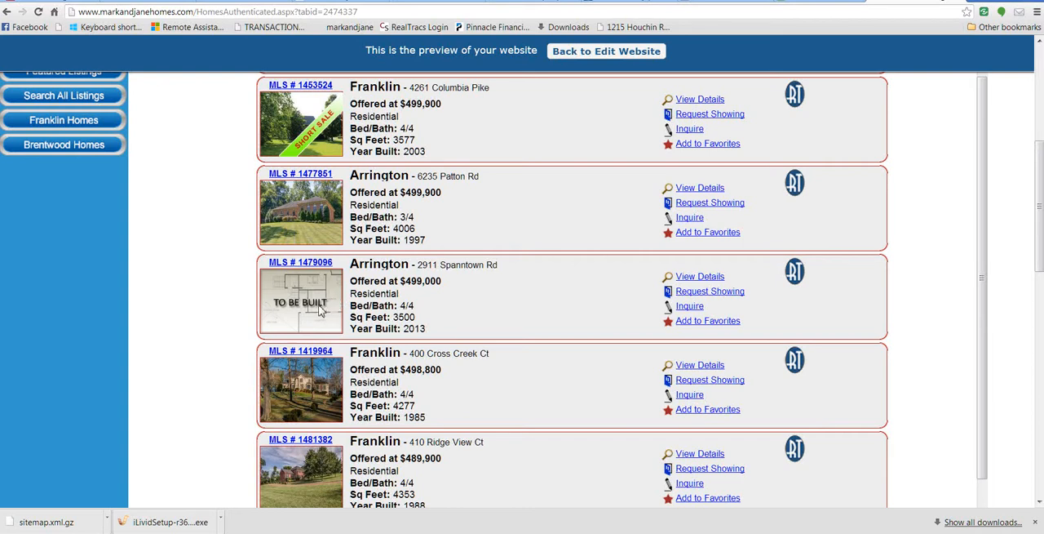
{"action": "scroll", "scroll_direction": "down", "scroll_amount": 3}
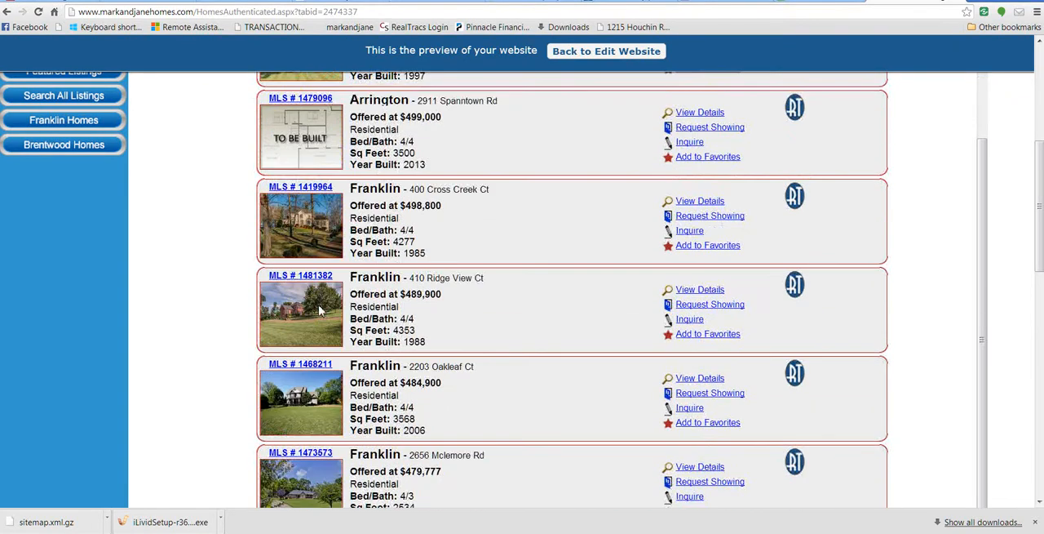
{"action": "scroll", "scroll_direction": "down", "scroll_amount": 3}
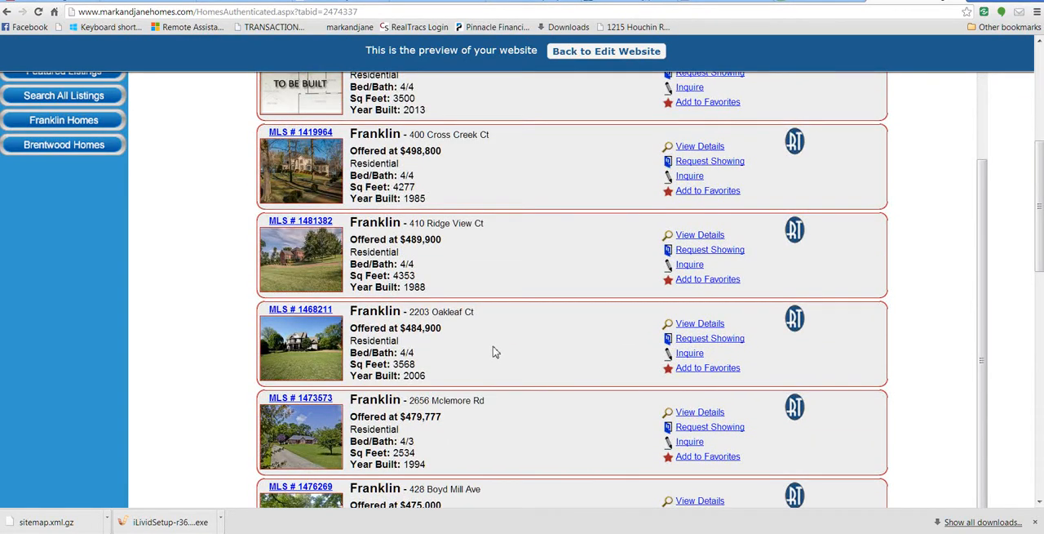
{"action": "scroll", "scroll_direction": "down", "scroll_amount": 3}
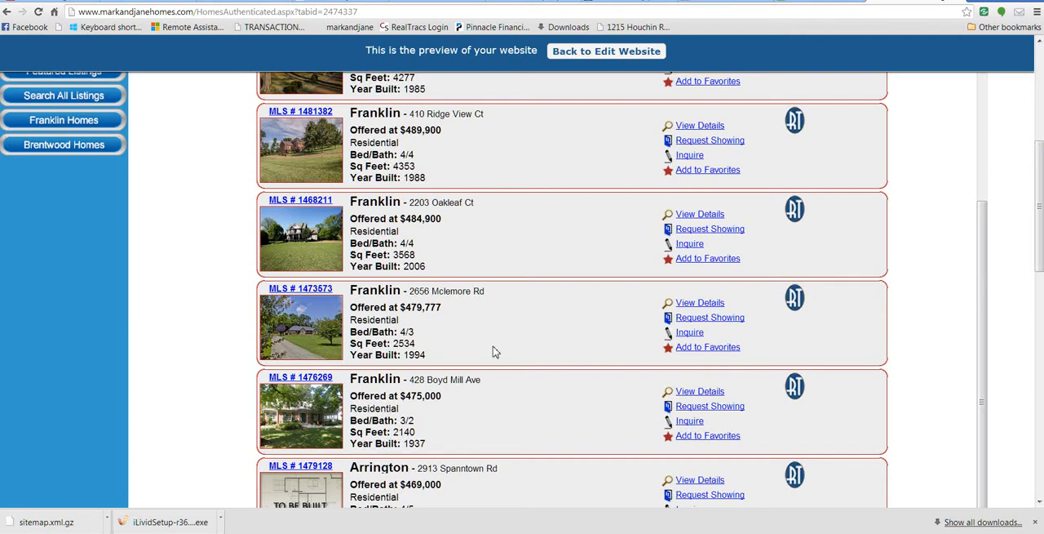
{"action": "scroll", "scroll_direction": "down", "scroll_amount": 3}
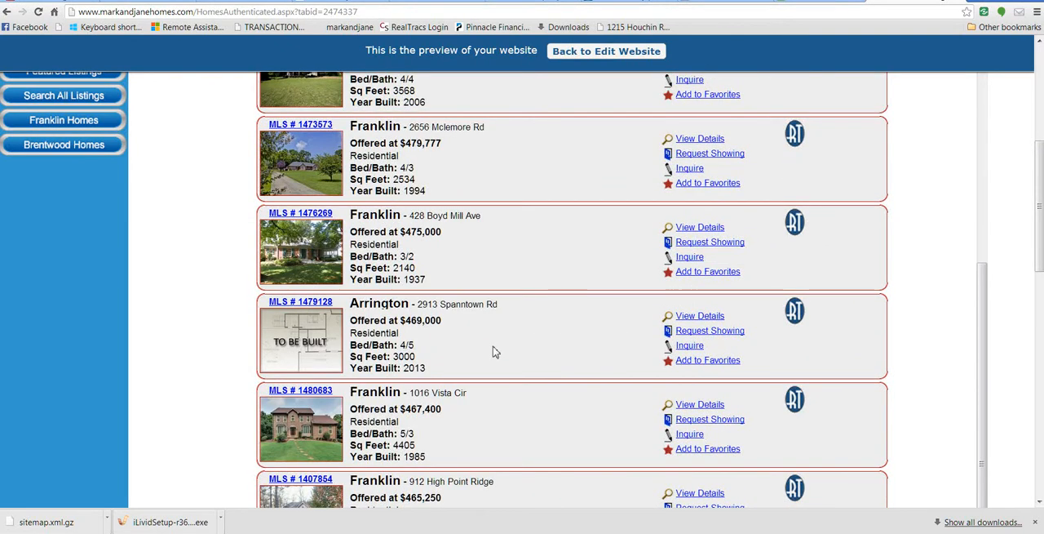
{"action": "scroll", "scroll_direction": "down", "scroll_amount": 3}
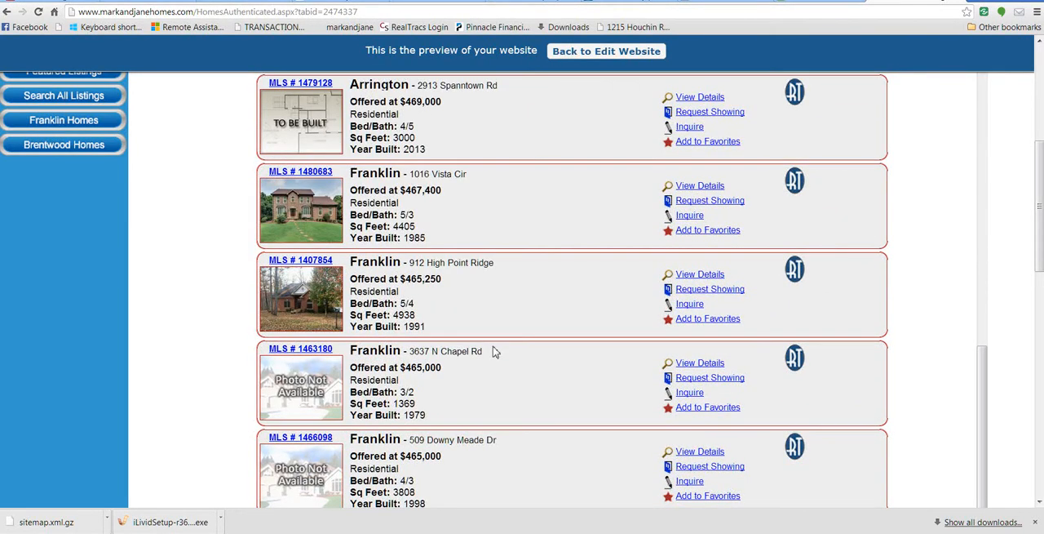
{"action": "scroll", "scroll_direction": "down", "scroll_amount": 3}
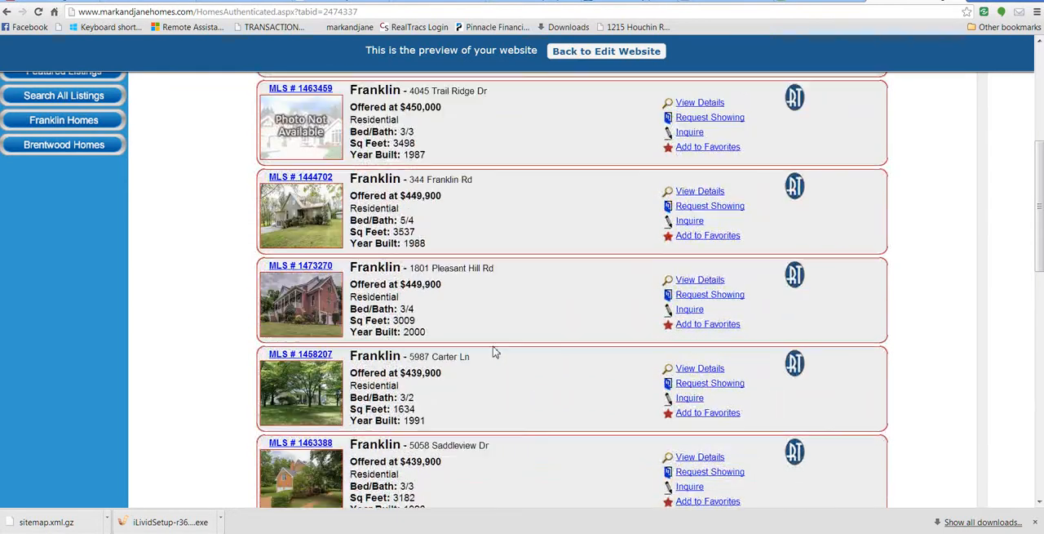
{"action": "mouse_move", "coordinate": [651, 289]}
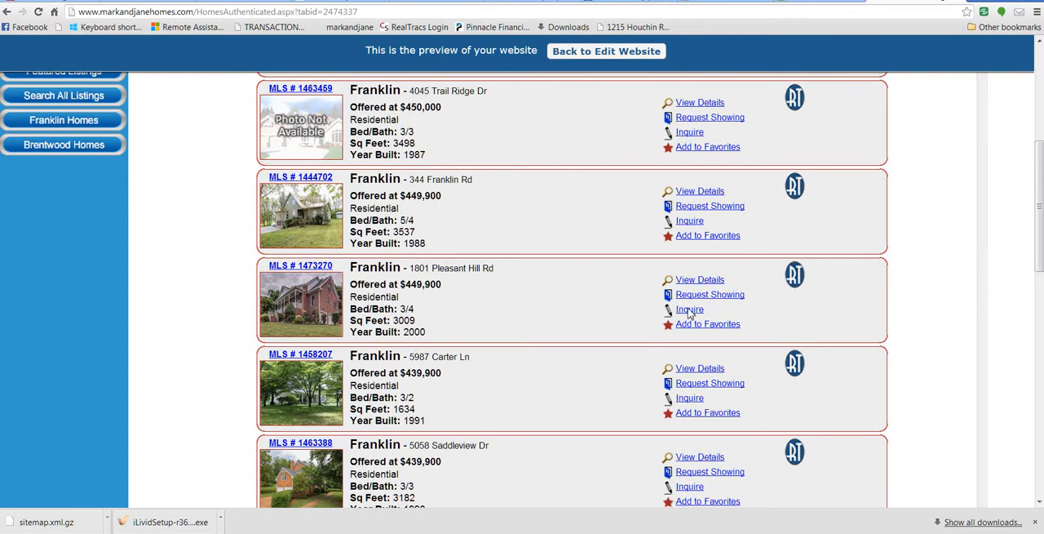
{"action": "mouse_move", "coordinate": [694, 296]}
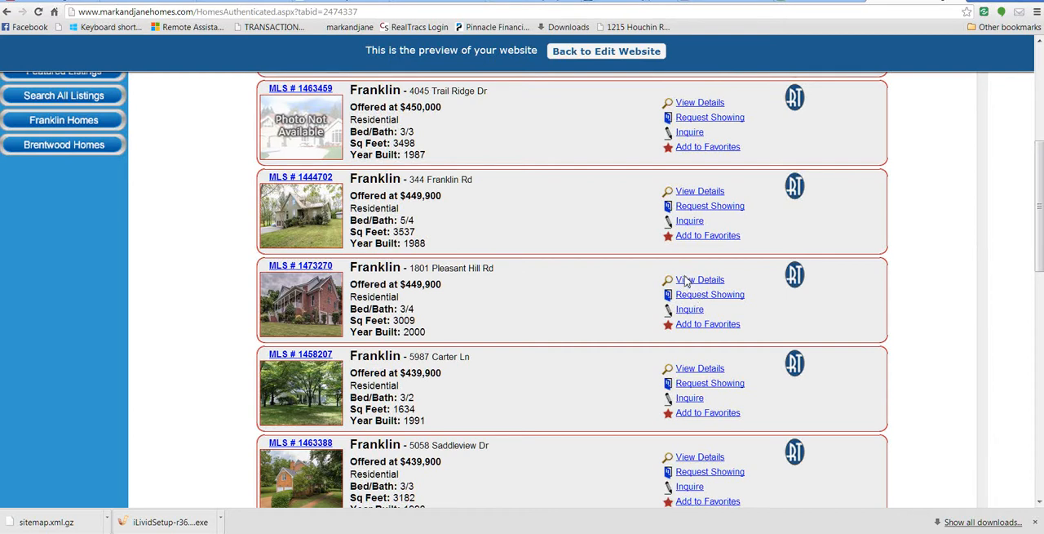
{"action": "left_click", "coordinate": [700, 279]}
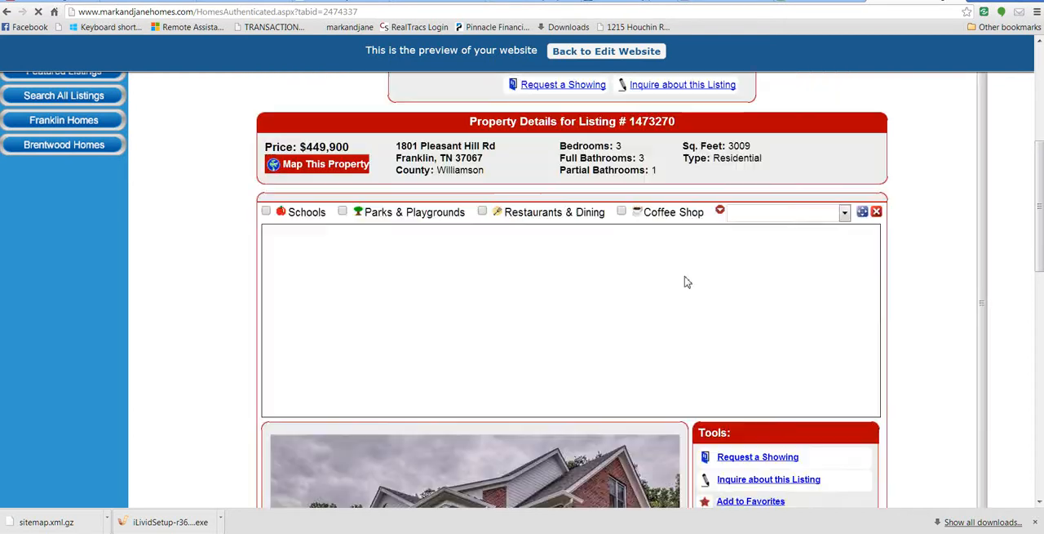
{"action": "scroll", "scroll_direction": "down", "scroll_amount": 3}
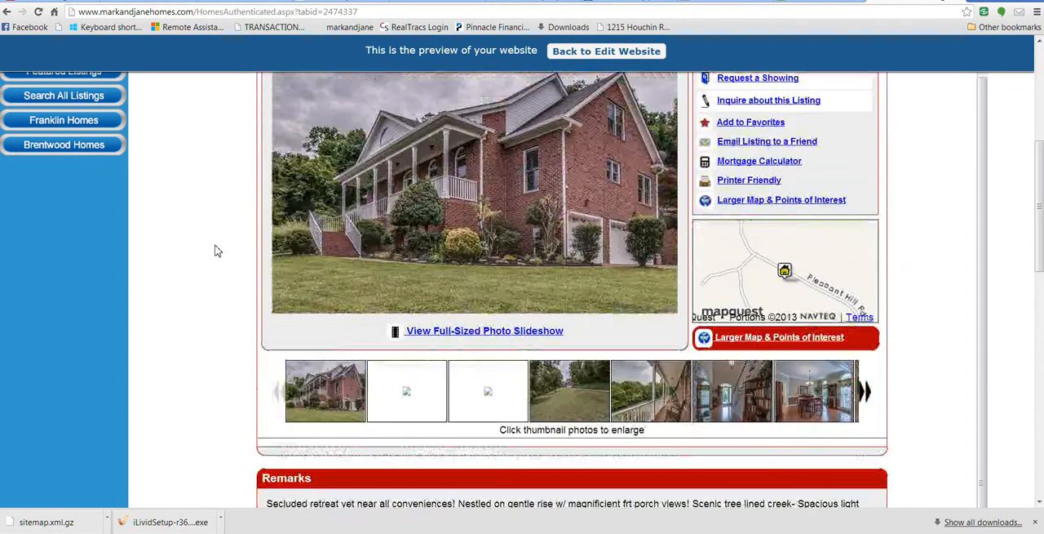
{"action": "scroll", "scroll_direction": "down", "scroll_amount": 3}
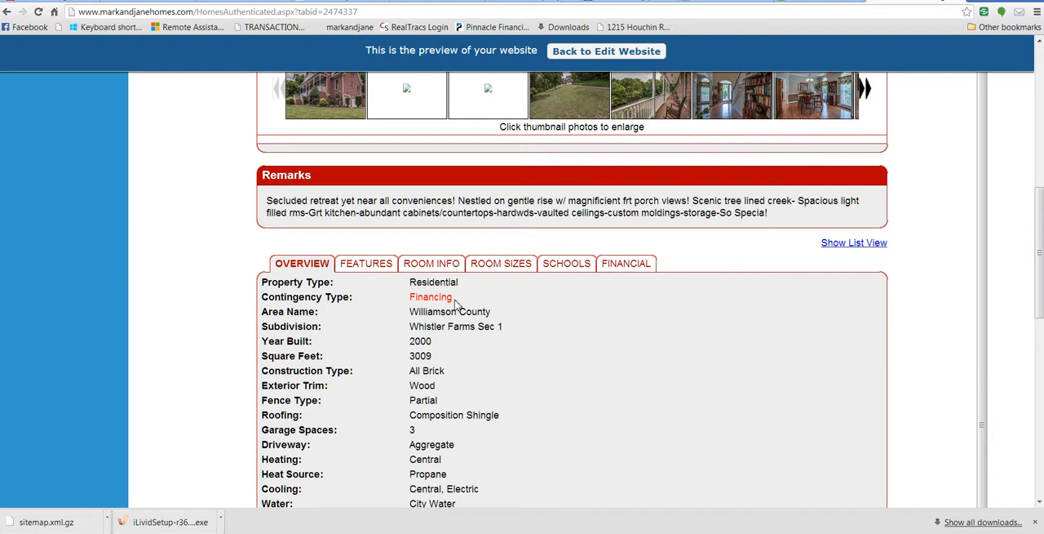
{"action": "mouse_move", "coordinate": [467, 306]}
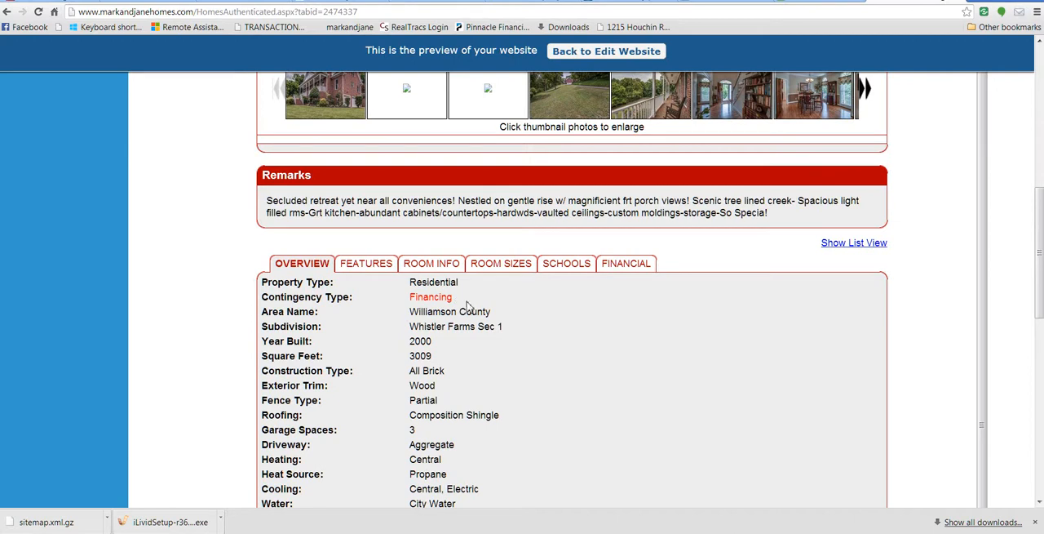
{"action": "mouse_move", "coordinate": [545, 314]}
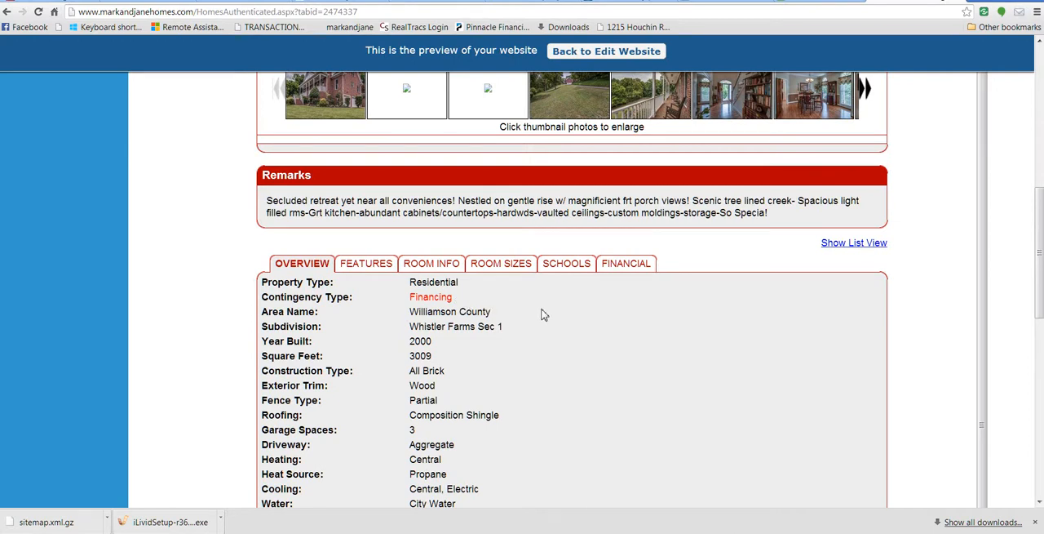
{"action": "mouse_move", "coordinate": [544, 319]}
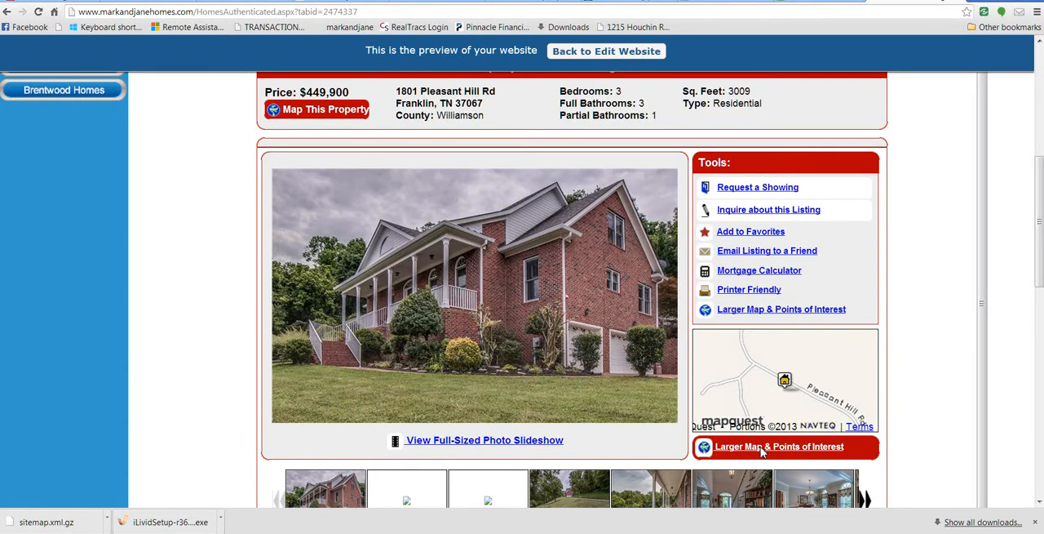
{"action": "left_click", "coordinate": [780, 447]}
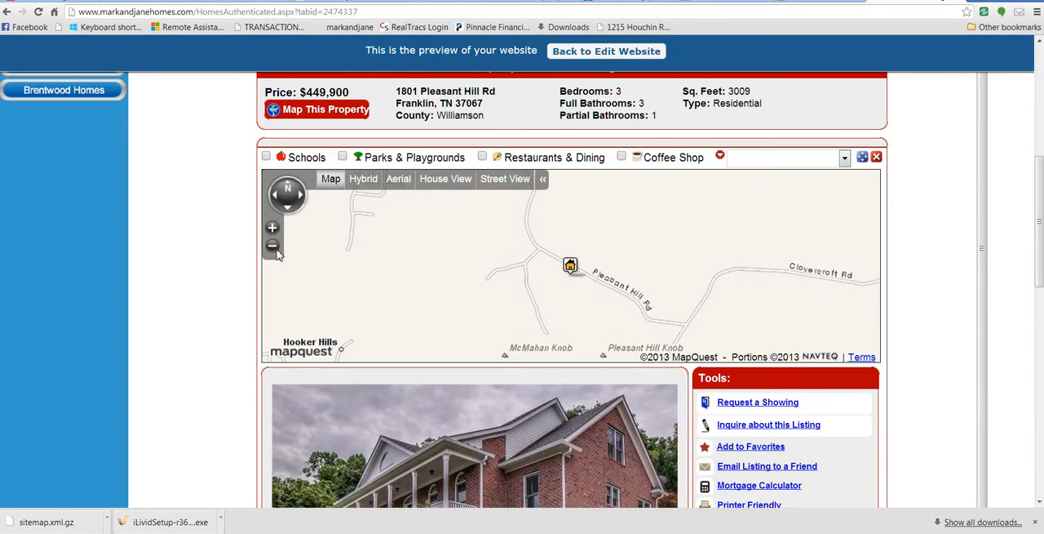
{"action": "left_click", "coordinate": [272, 246]}
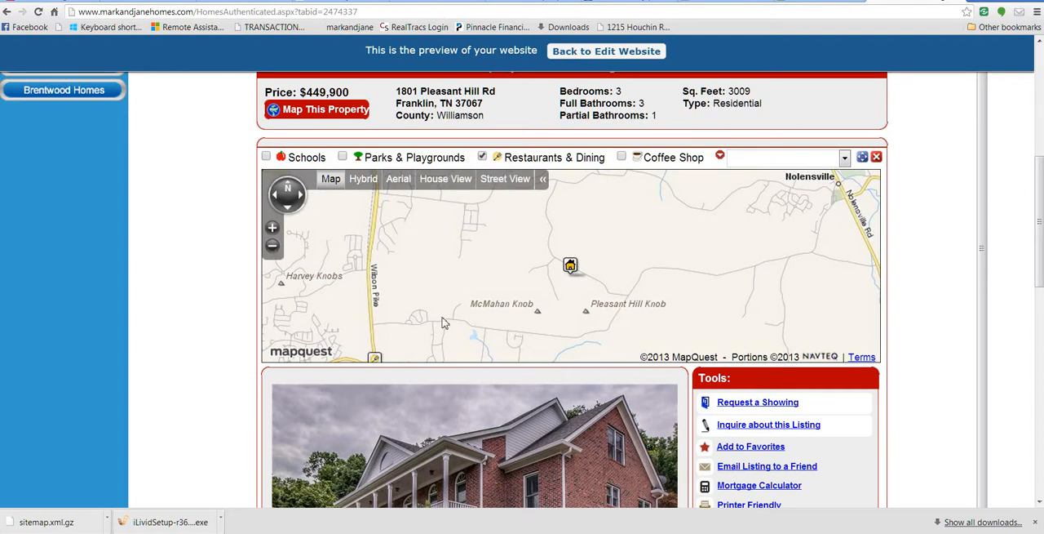
{"action": "scroll", "scroll_direction": "down", "scroll_amount": 3}
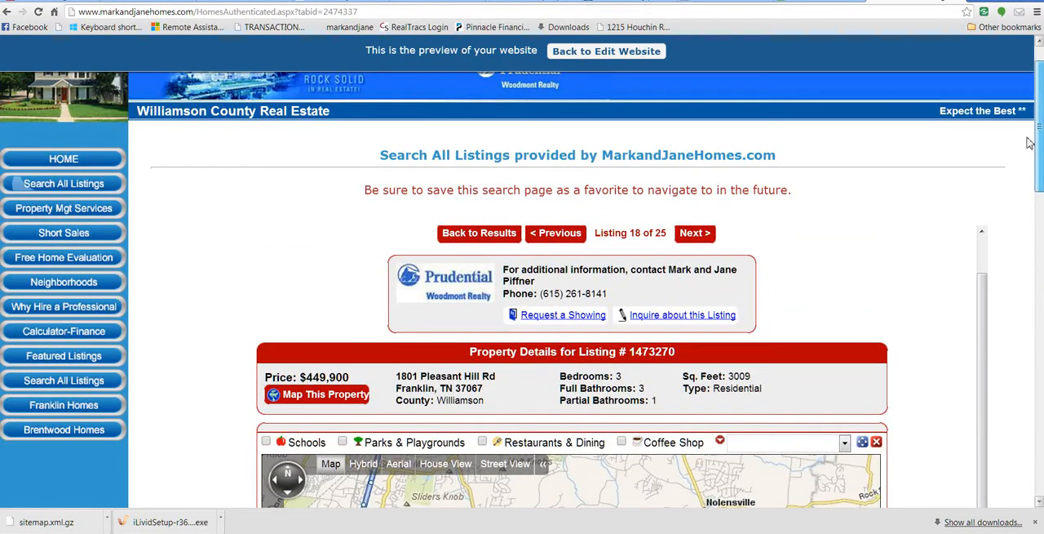
Go back to the search results listing all 25 matching homes
{"action": "left_click", "coordinate": [479, 233]}
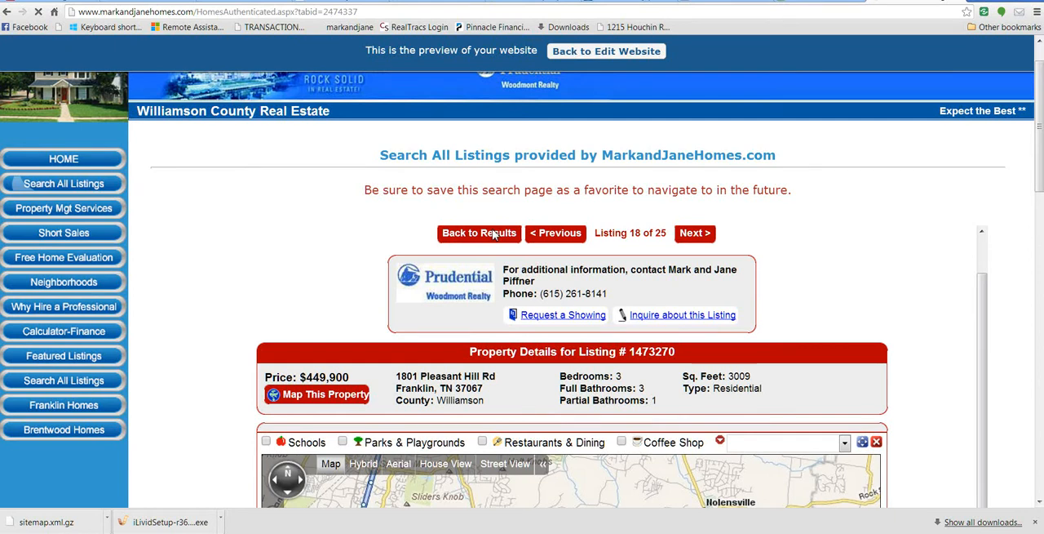
{"action": "left_click", "coordinate": [479, 233]}
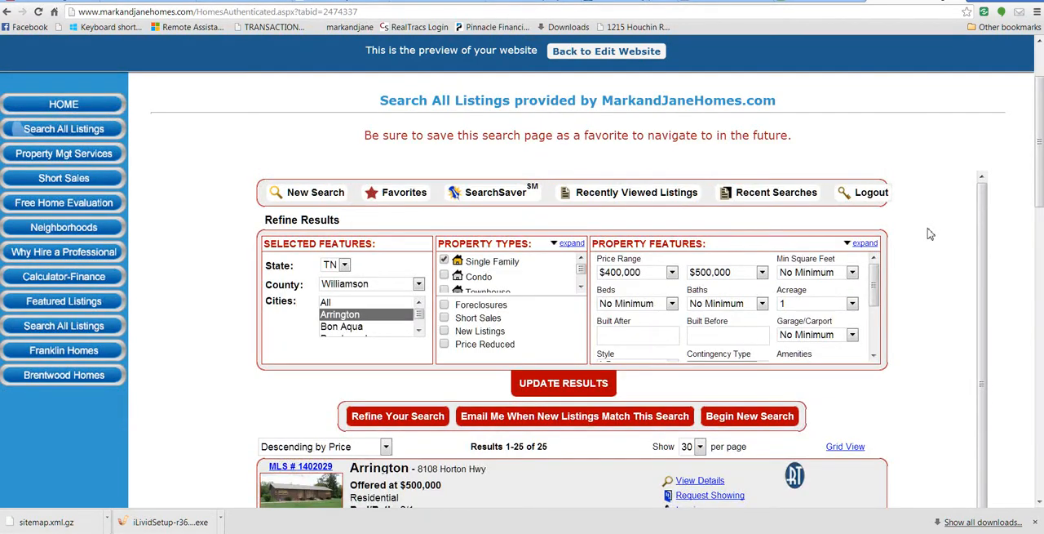
{"action": "scroll", "scroll_direction": "down", "scroll_amount": 3}
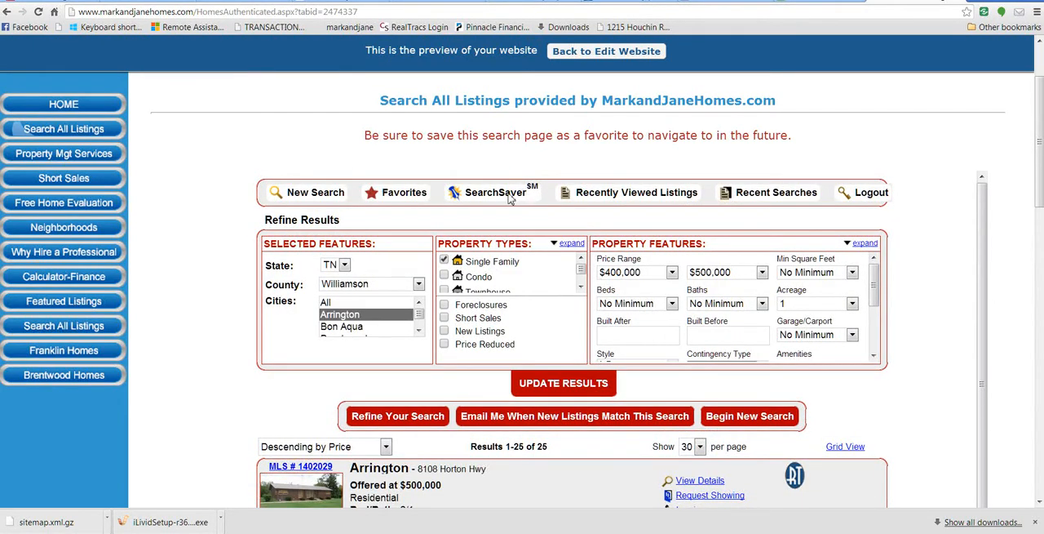
Load the saved Arrington–Franklin $400,000–$500,000 search, showing 26 matches and the listings map
{"action": "left_click", "coordinate": [496, 191]}
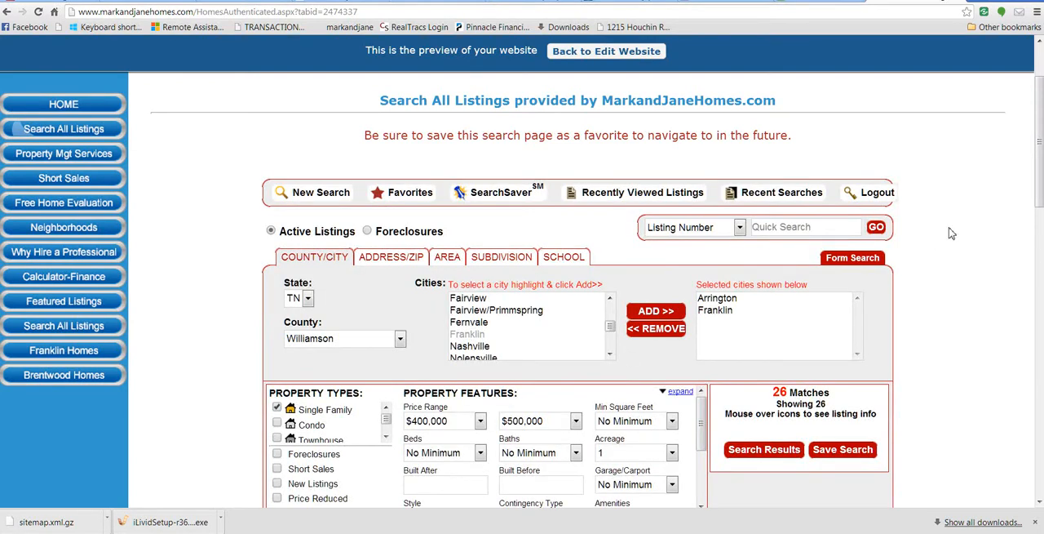
{"action": "scroll", "scroll_direction": "down", "scroll_amount": 3}
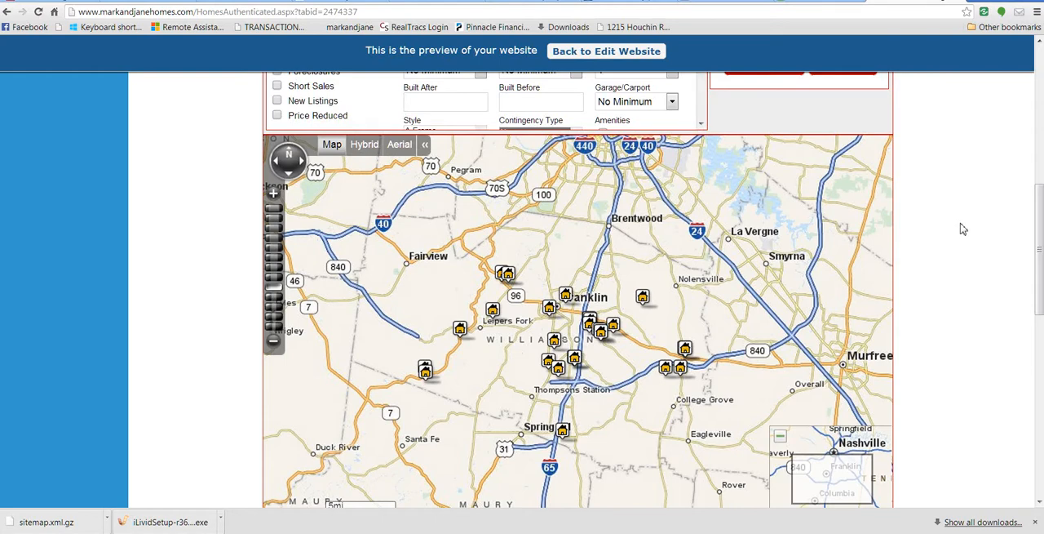
{"action": "scroll", "scroll_direction": "up", "scroll_amount": 3}
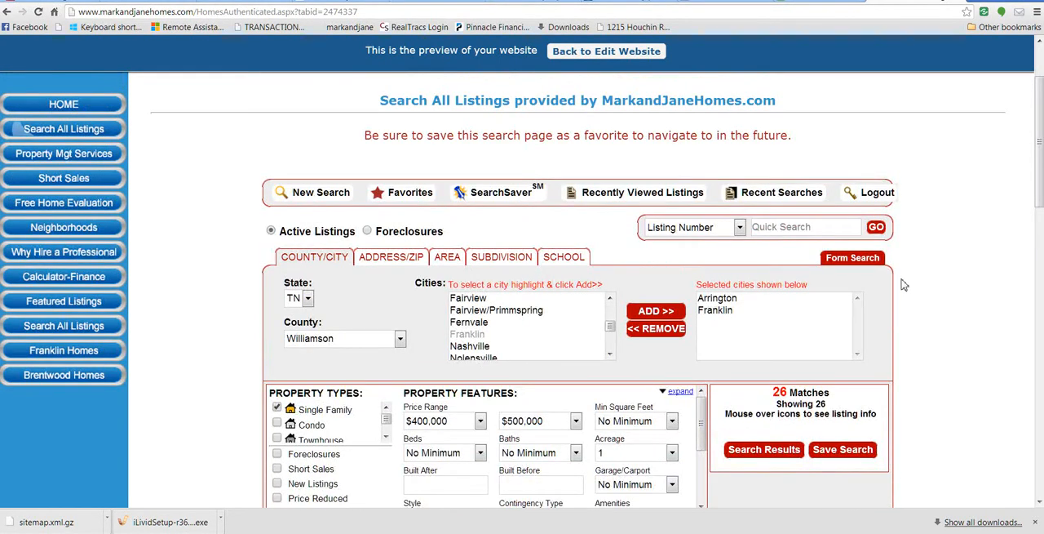
{"action": "scroll", "scroll_direction": "down", "scroll_amount": 3}
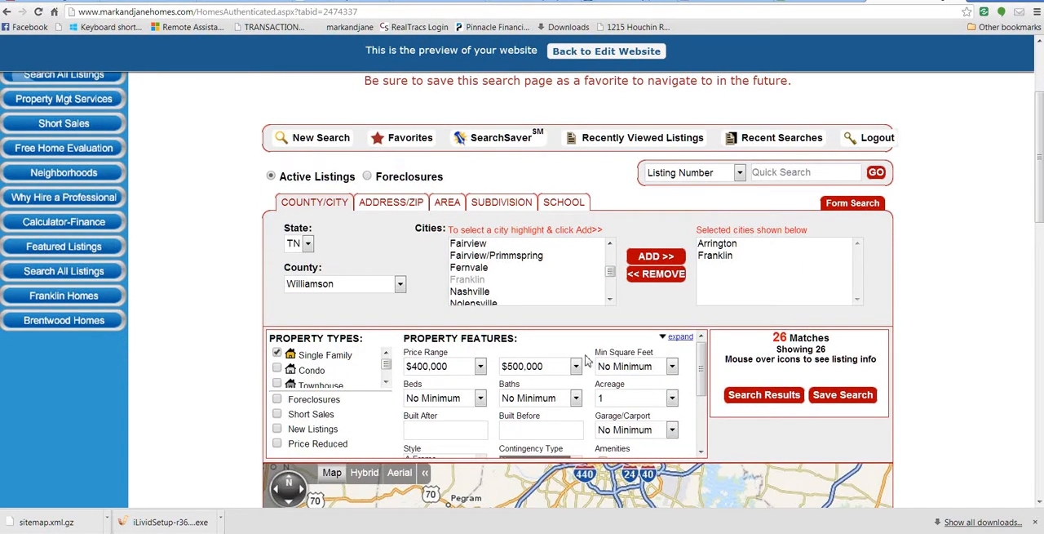
{"action": "mouse_move", "coordinate": [240, 361]}
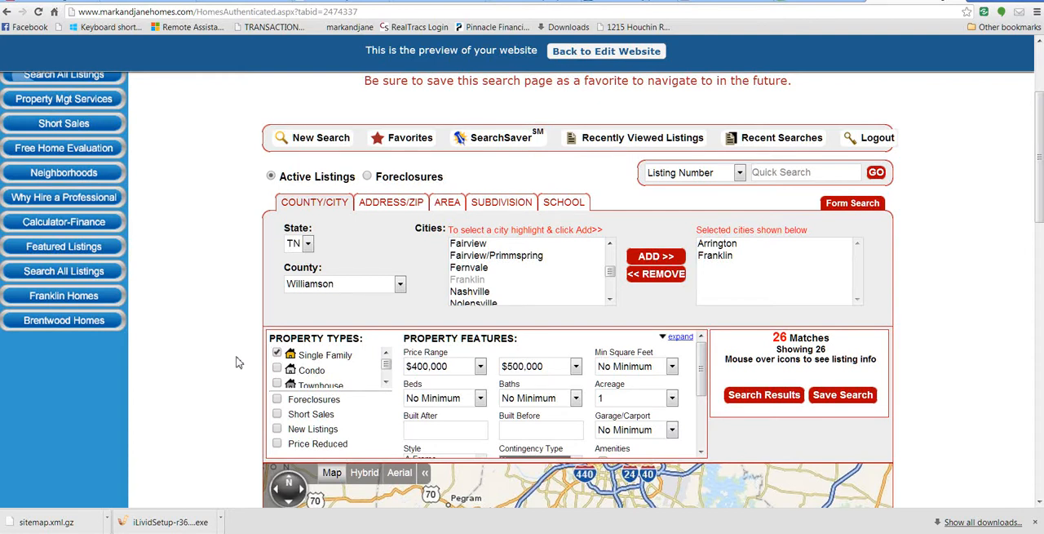
{"action": "mouse_move", "coordinate": [236, 364]}
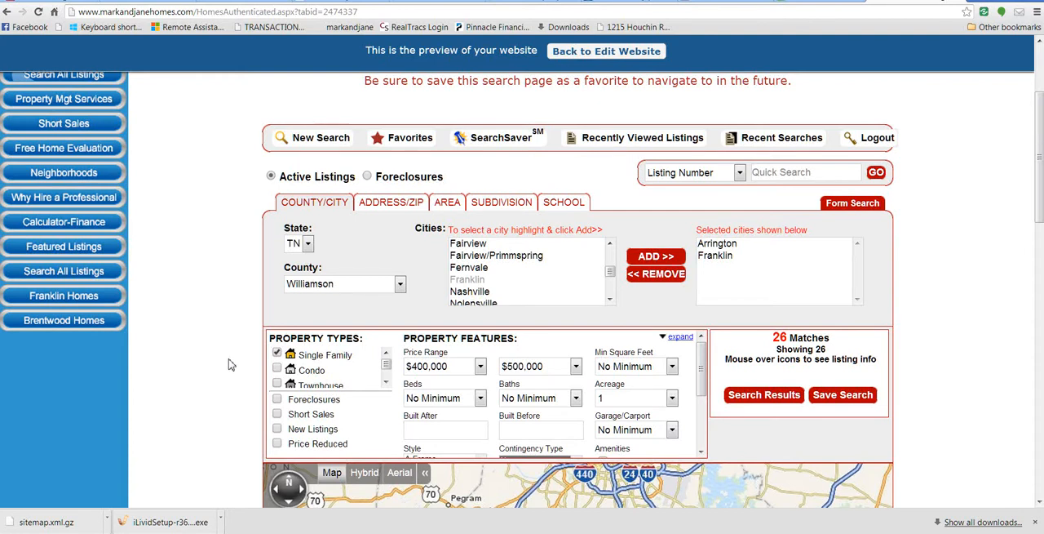